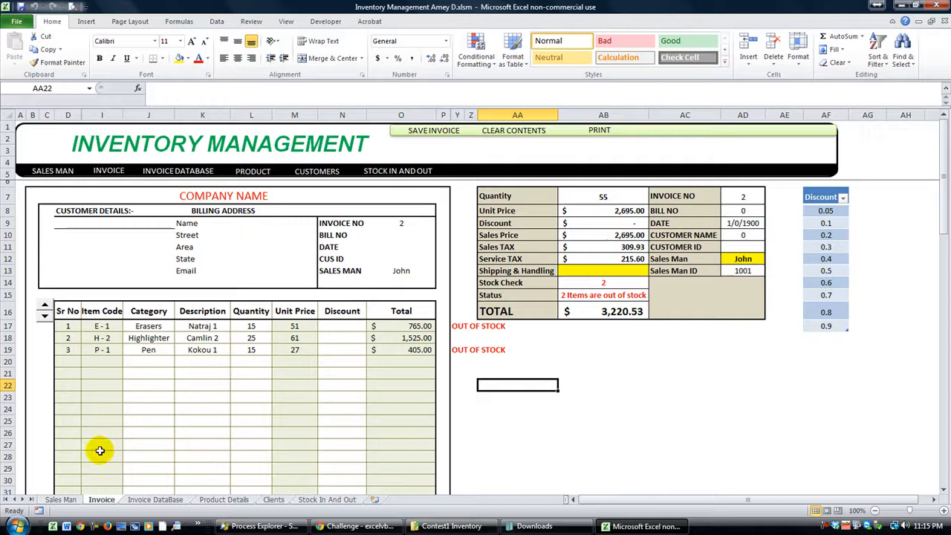
- Browse the Sales Man, Invoice DataBase and Clients sheets, ending on the employee list
{"action": "left_click", "coordinate": [60, 499]}
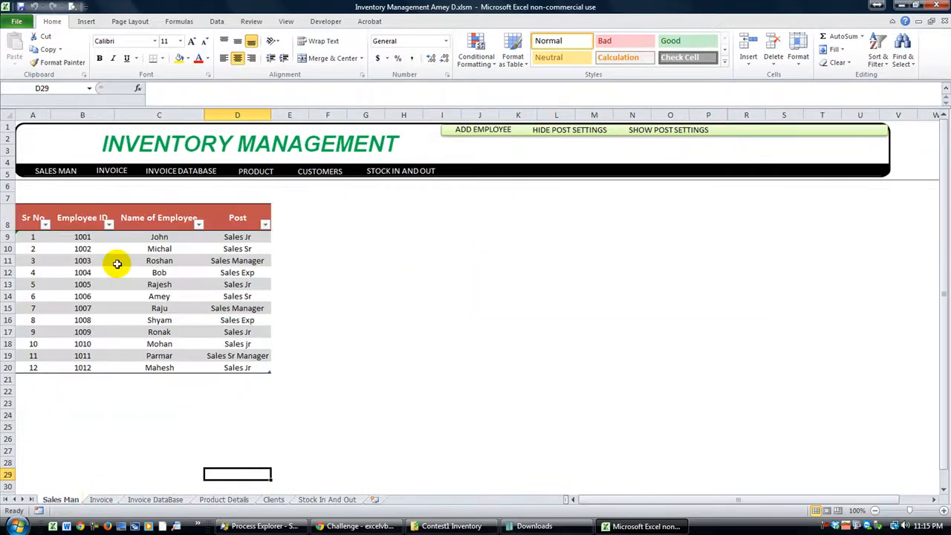
{"action": "left_click", "coordinate": [108, 170]}
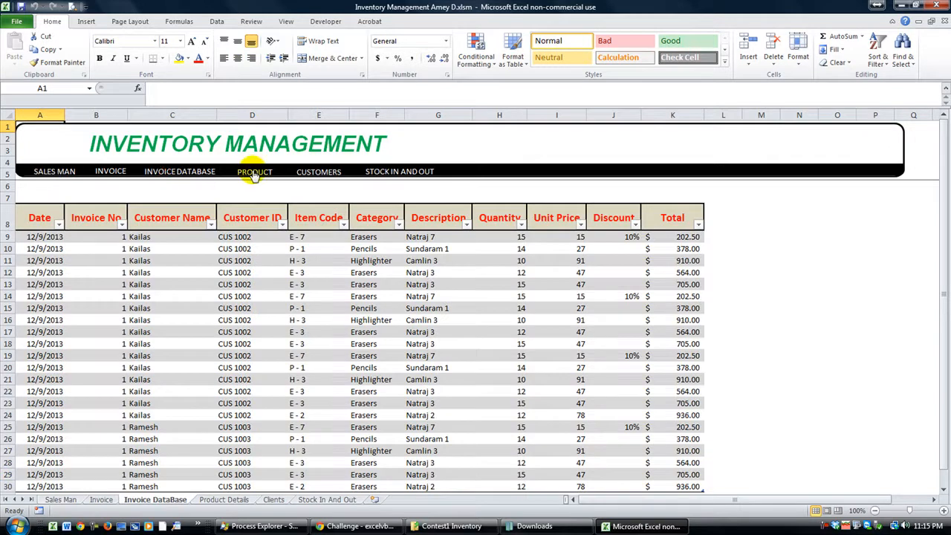
{"action": "left_click", "coordinate": [255, 171]}
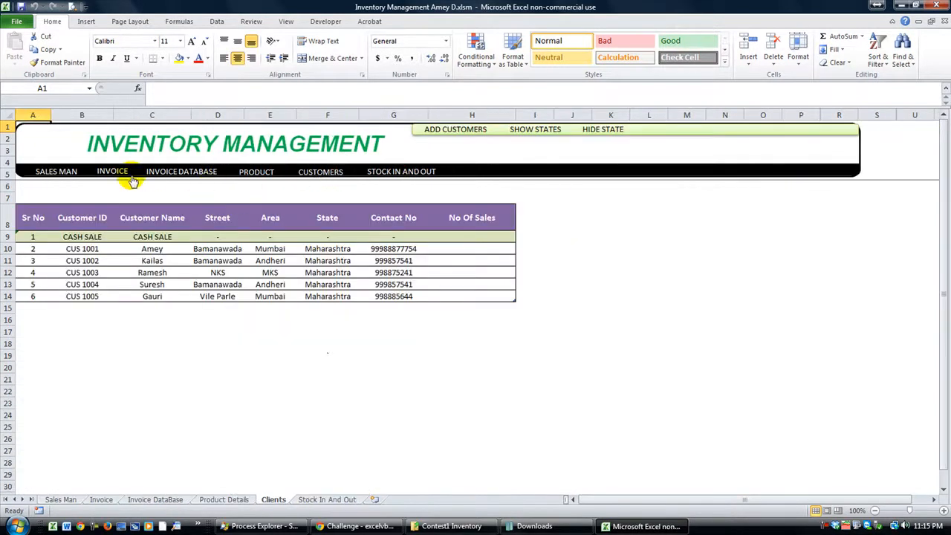
{"action": "left_click", "coordinate": [60, 499]}
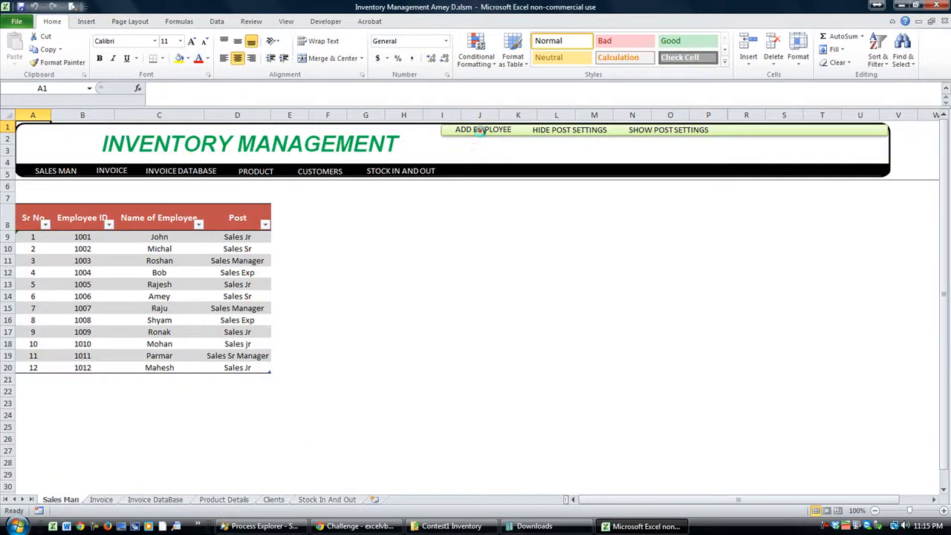
- Add salesperson Dan with post Sales Sr (ID 1013), then show the Invoice sheet
{"action": "left_click", "coordinate": [483, 129]}
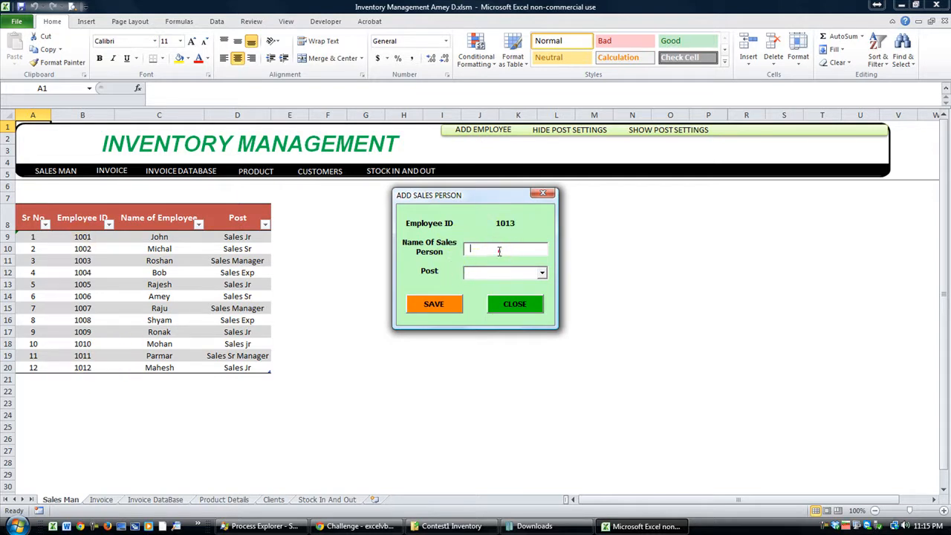
{"action": "type", "text": "Dan"}
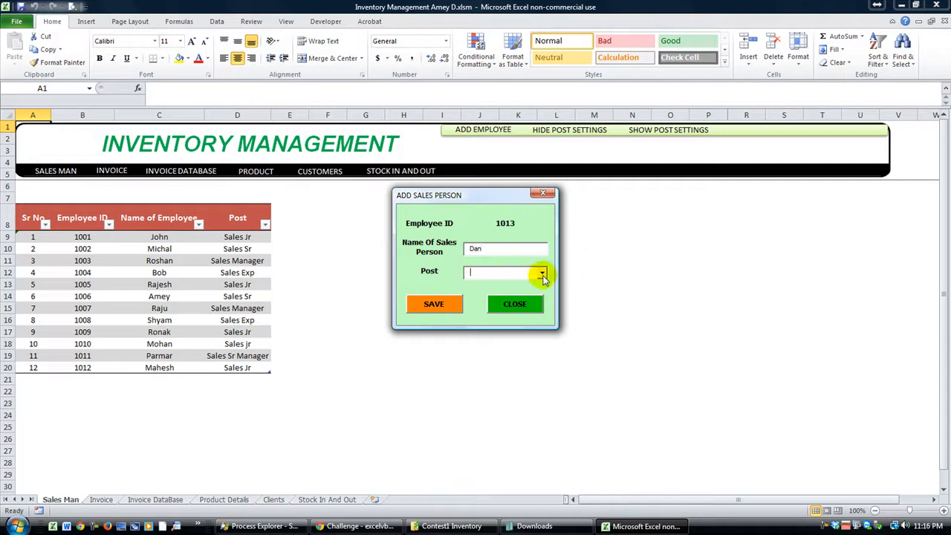
{"action": "left_click", "coordinate": [542, 272]}
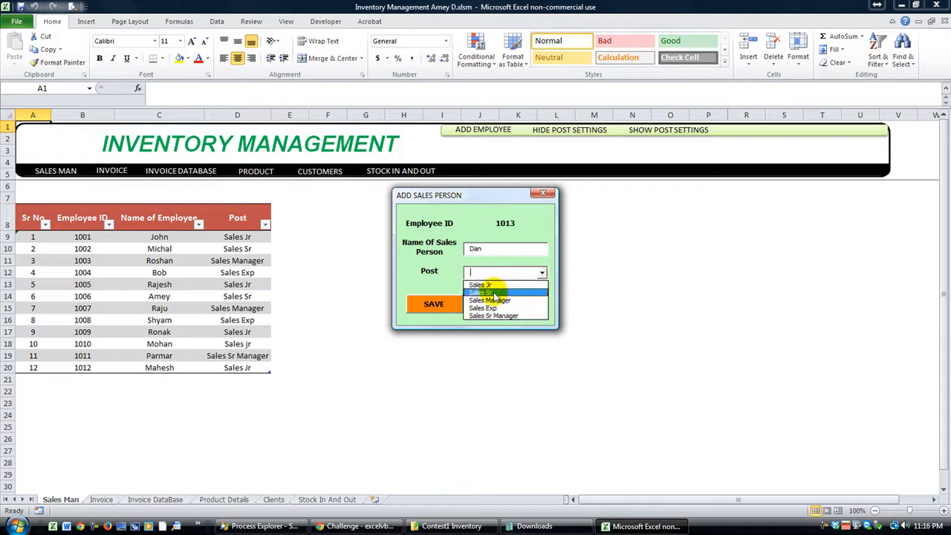
{"action": "left_click", "coordinate": [483, 292]}
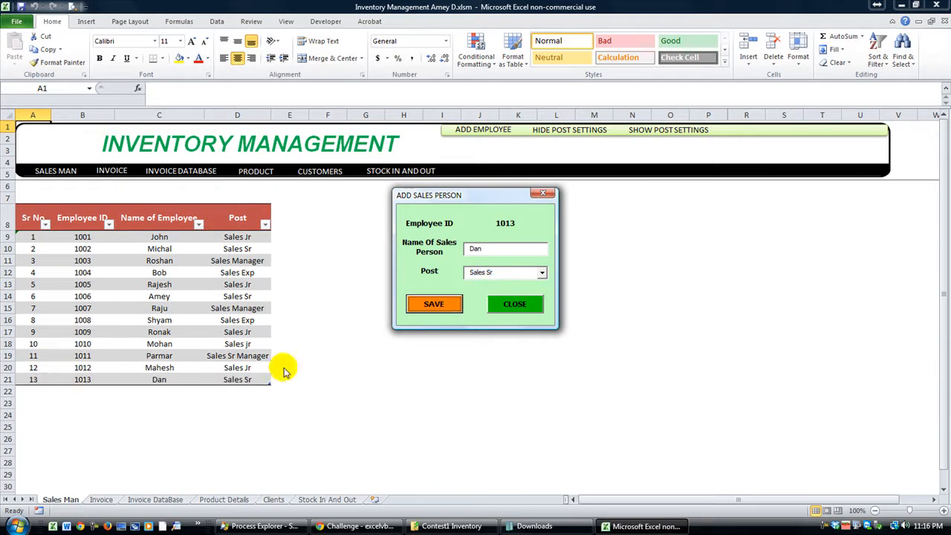
{"action": "left_click", "coordinate": [515, 303]}
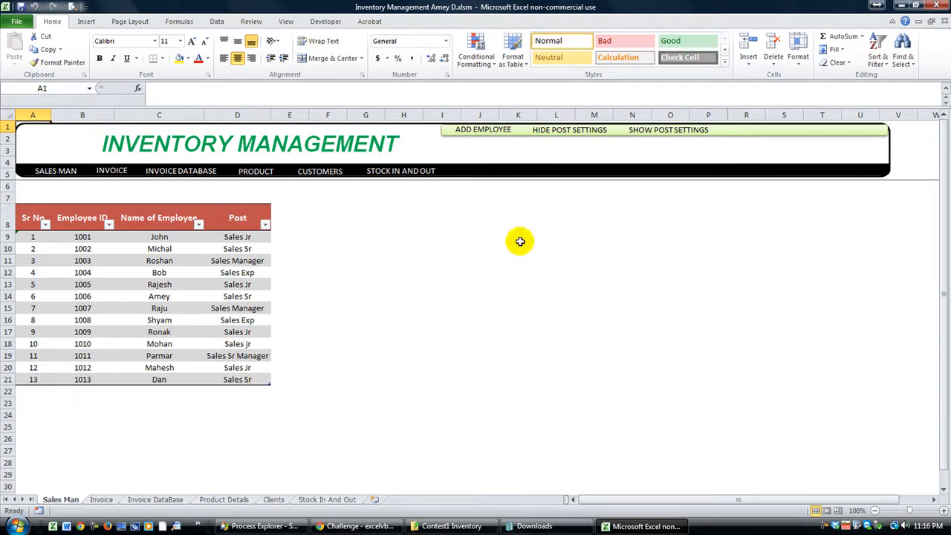
{"action": "mouse_move", "coordinate": [602, 129]}
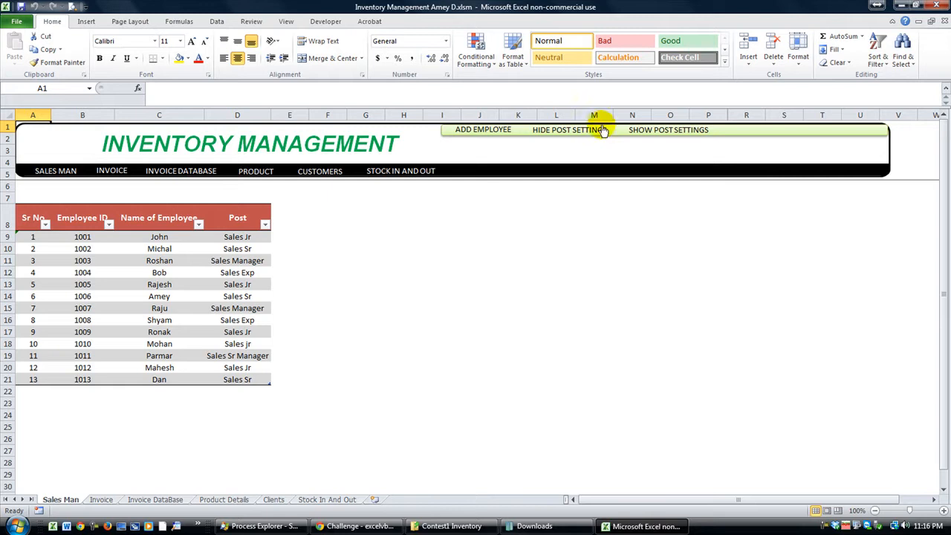
{"action": "left_click", "coordinate": [667, 129]}
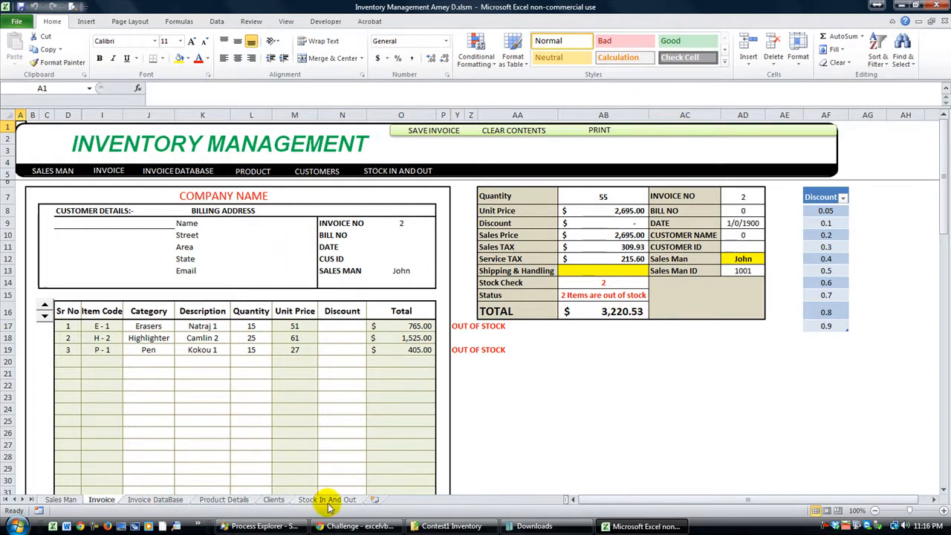
- On the Stock In And Out sheet, attempt adding stock without a date and dismiss the warning
{"action": "left_click", "coordinate": [326, 498]}
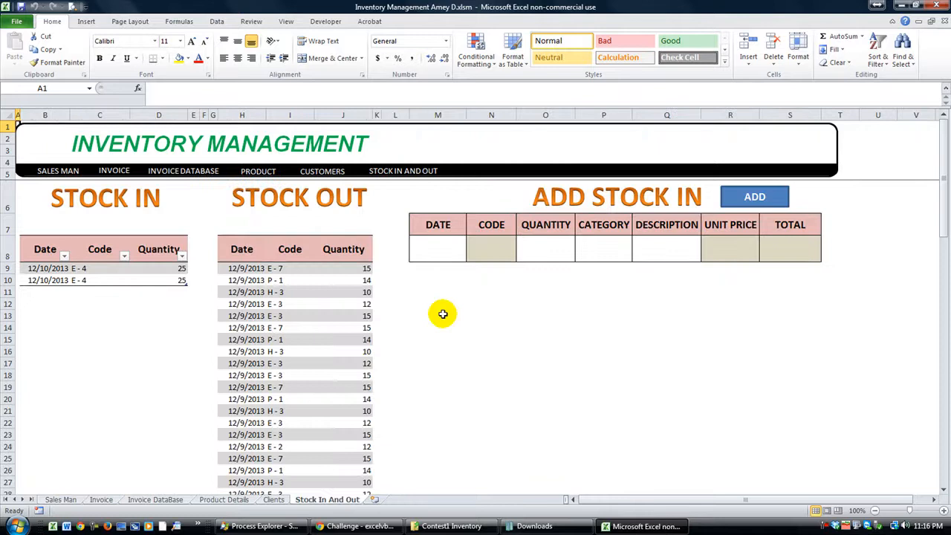
{"action": "left_click", "coordinate": [438, 315]}
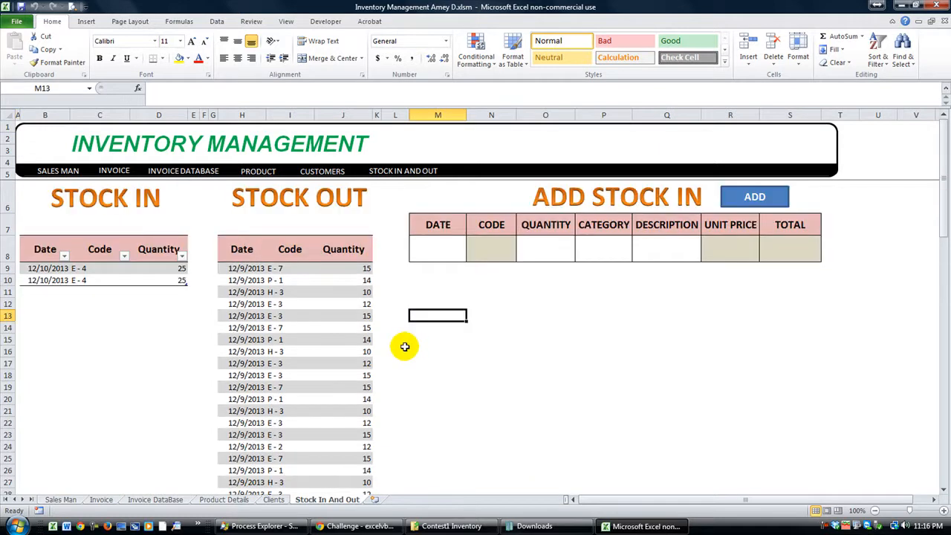
{"action": "mouse_move", "coordinate": [404, 339]}
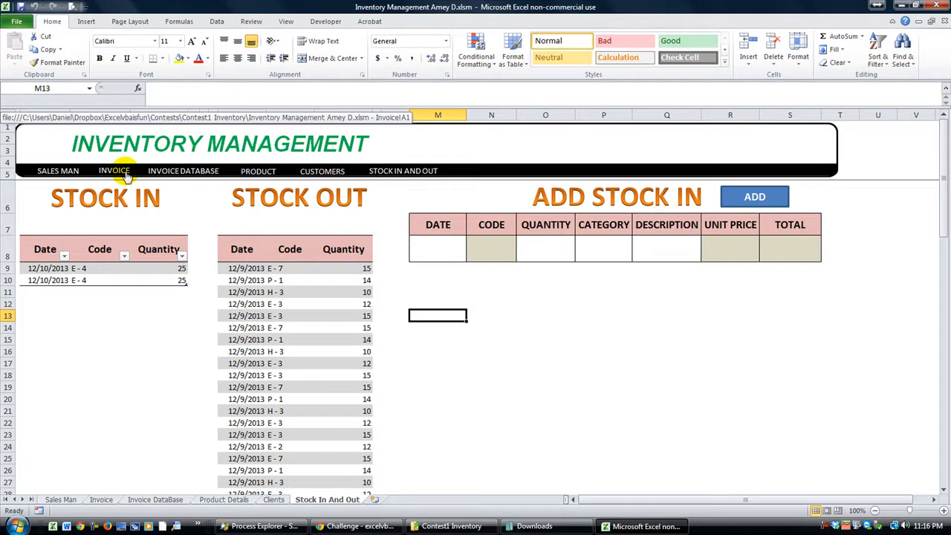
{"action": "left_click", "coordinate": [438, 248]}
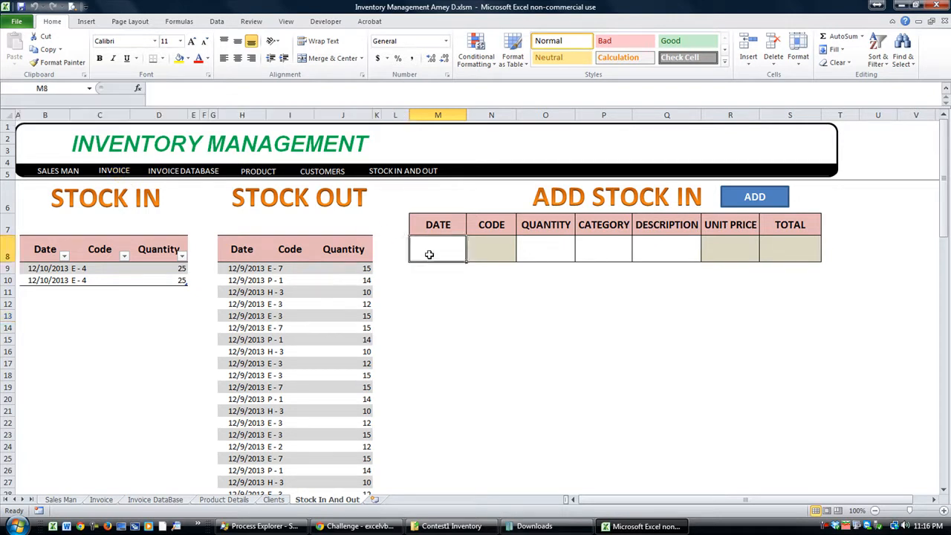
{"action": "left_click", "coordinate": [754, 196]}
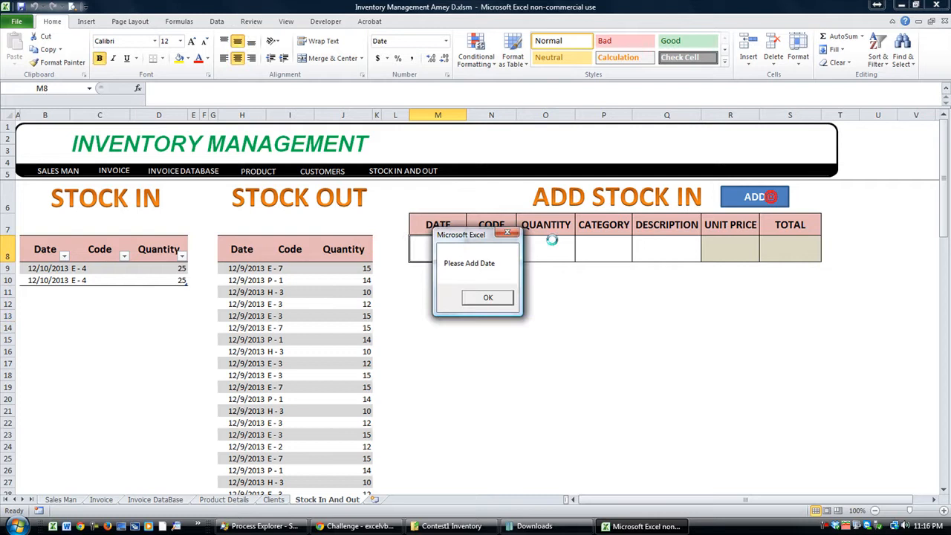
{"action": "left_click", "coordinate": [487, 297]}
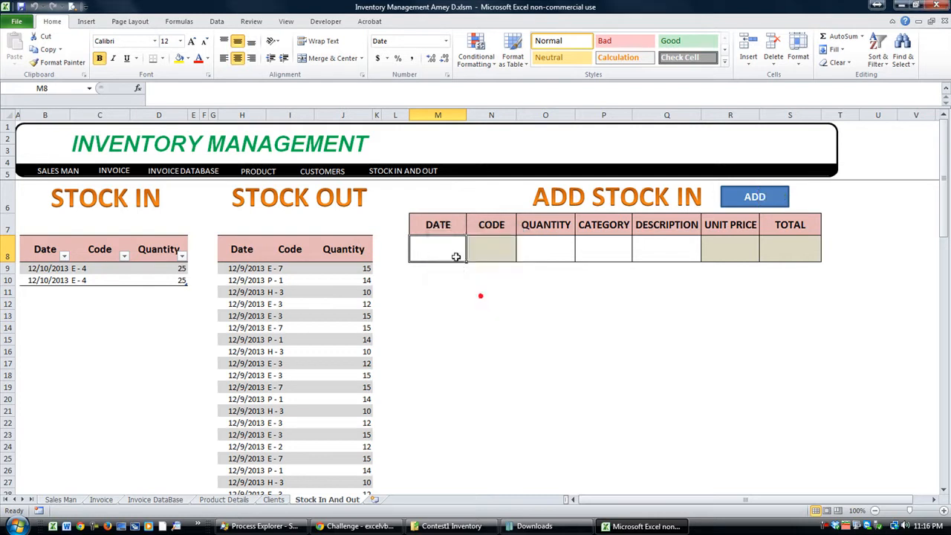
- Fill Add Stock In with 12/10/2013, quantity 10, Scale and Transparent 0.5 MM
{"action": "type", "text": "12/10/2013"}
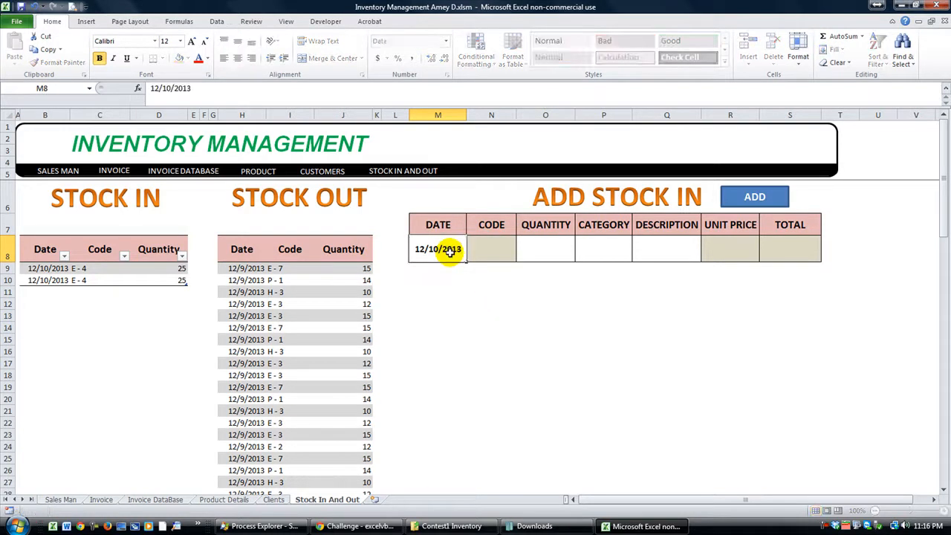
{"action": "type", "text": "10"}
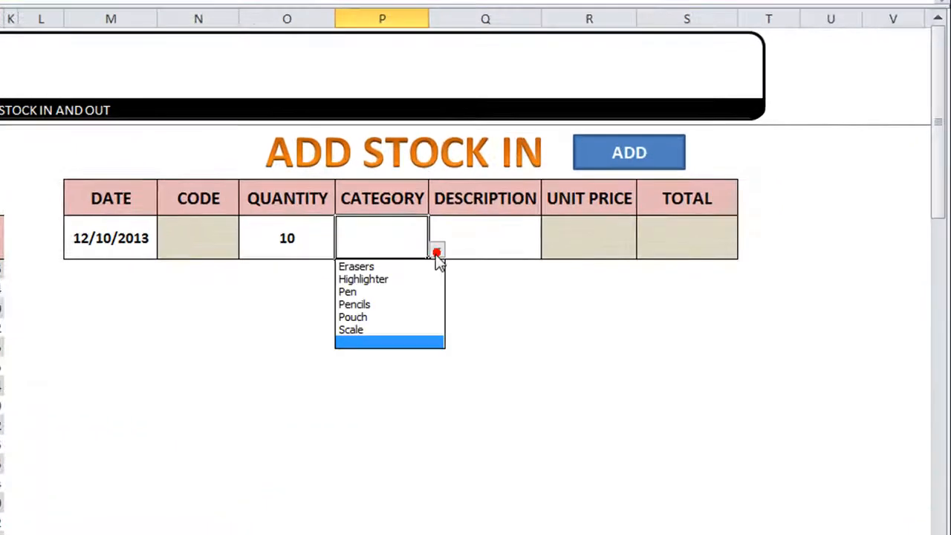
{"action": "left_click", "coordinate": [350, 330]}
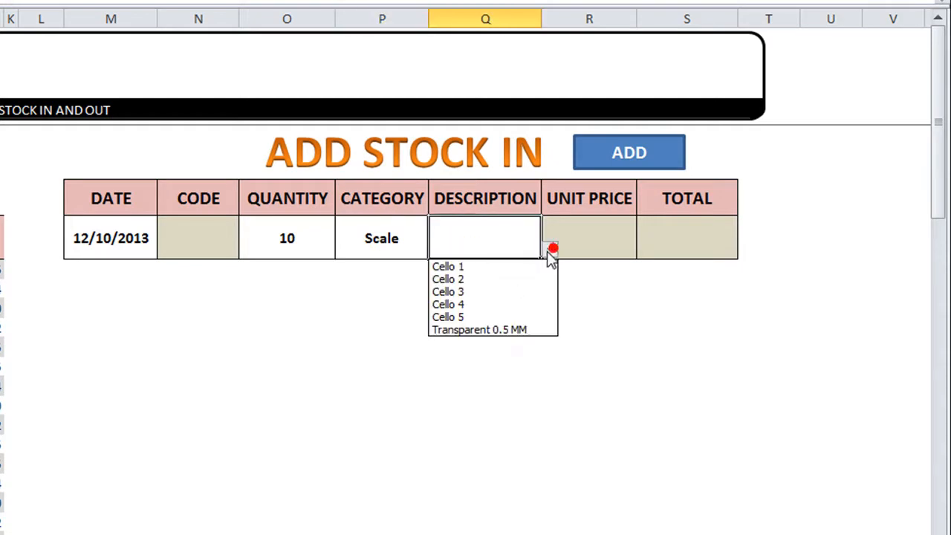
{"action": "left_click", "coordinate": [479, 329]}
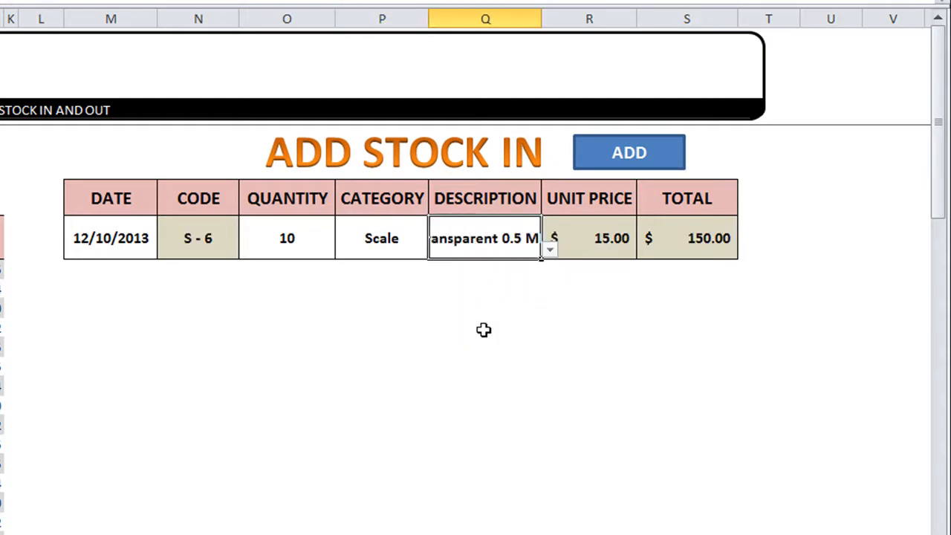
{"action": "mouse_move", "coordinate": [618, 281]}
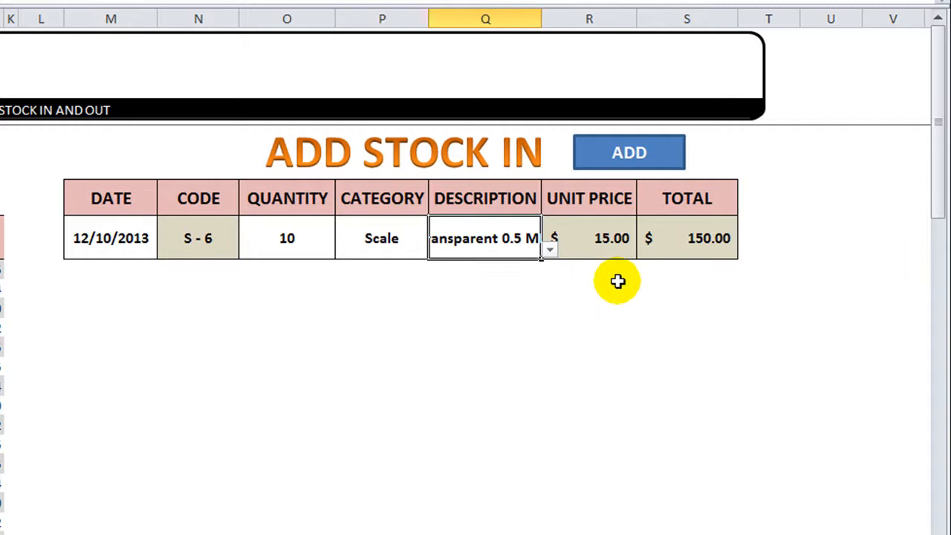
{"action": "mouse_move", "coordinate": [422, 366]}
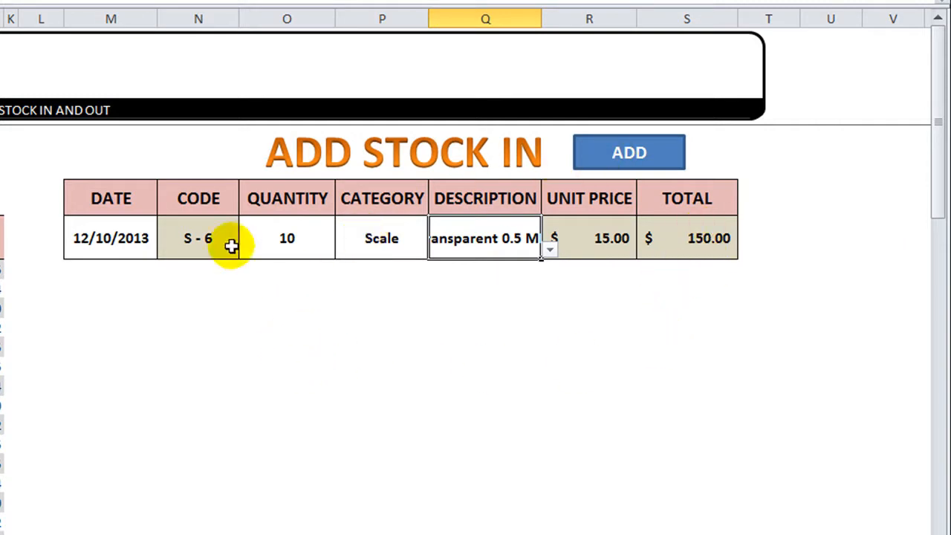
{"action": "mouse_move", "coordinate": [549, 122]}
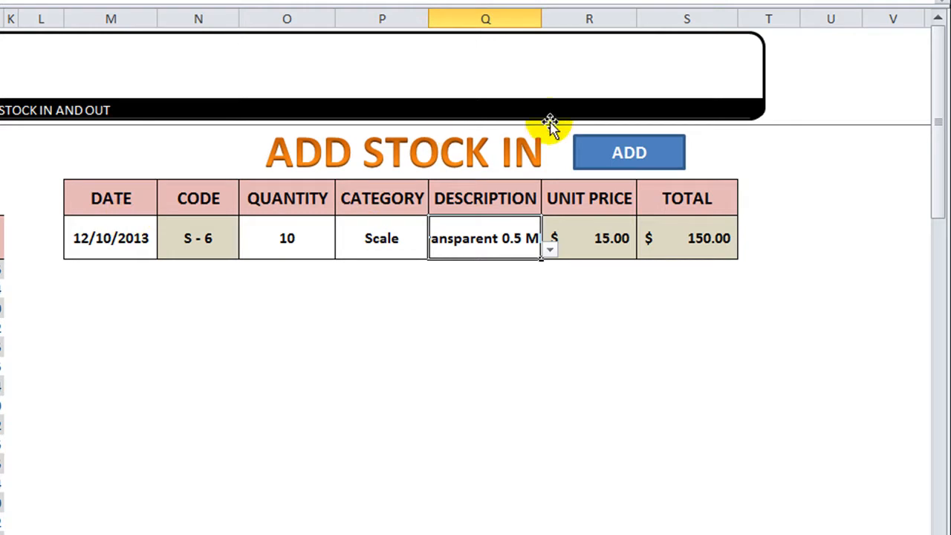
{"action": "left_click", "coordinate": [628, 153]}
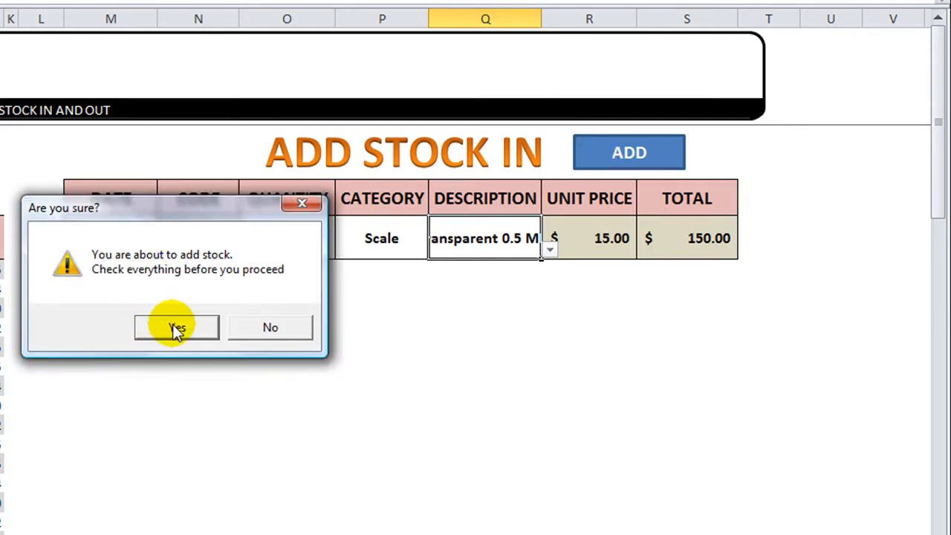
{"action": "left_click", "coordinate": [176, 327]}
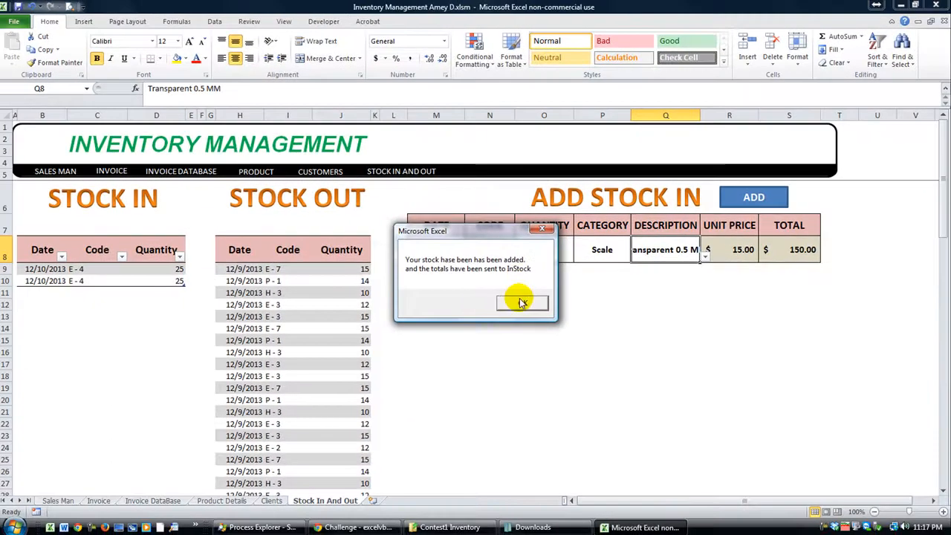
{"action": "left_click", "coordinate": [521, 304]}
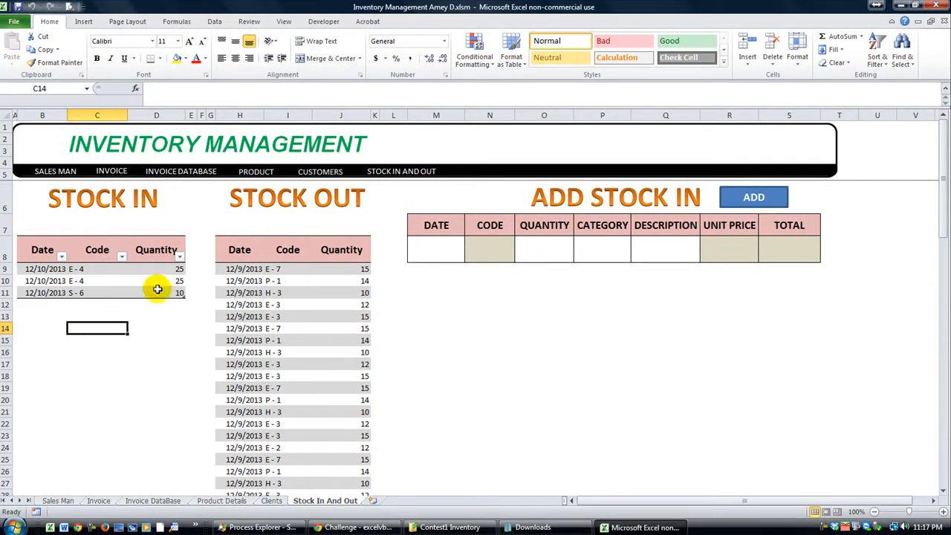
{"action": "left_click", "coordinate": [156, 328]}
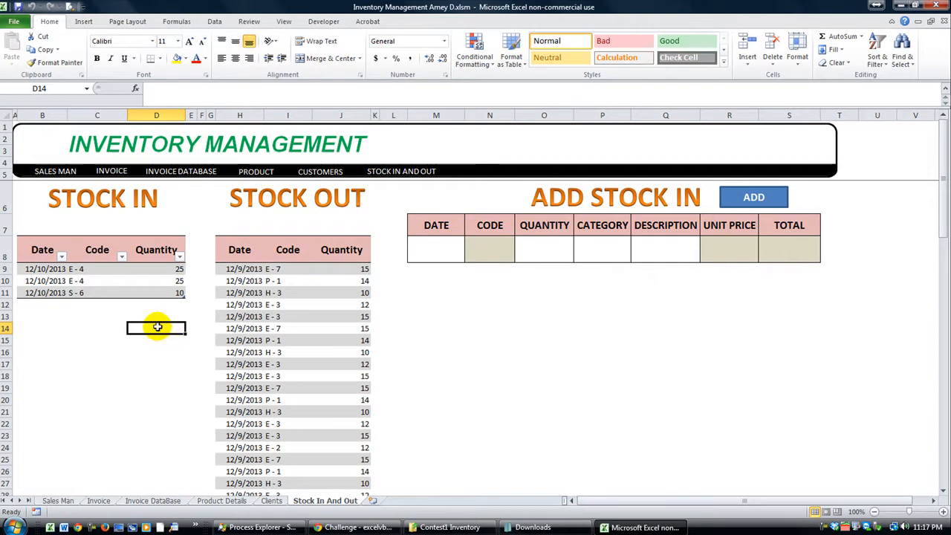
{"action": "mouse_move", "coordinate": [162, 336]}
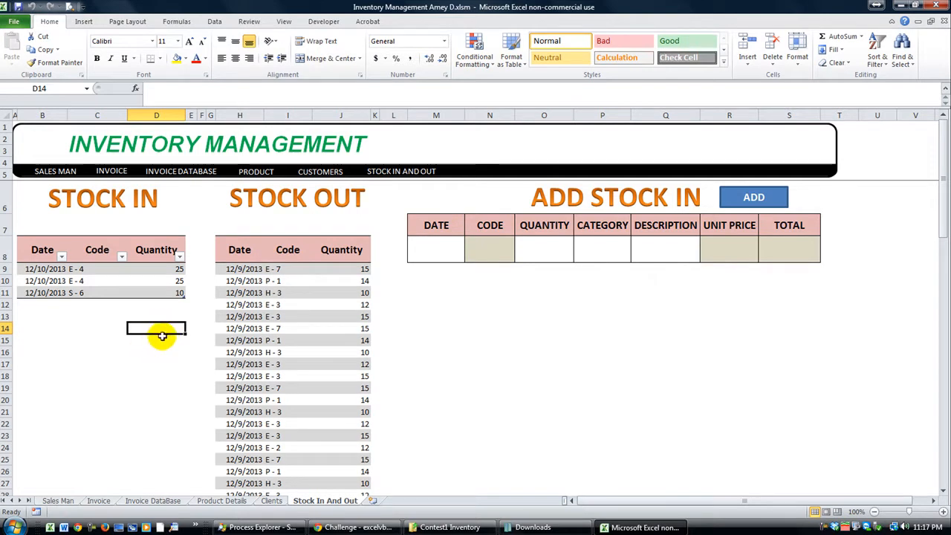
{"action": "mouse_move", "coordinate": [193, 350]}
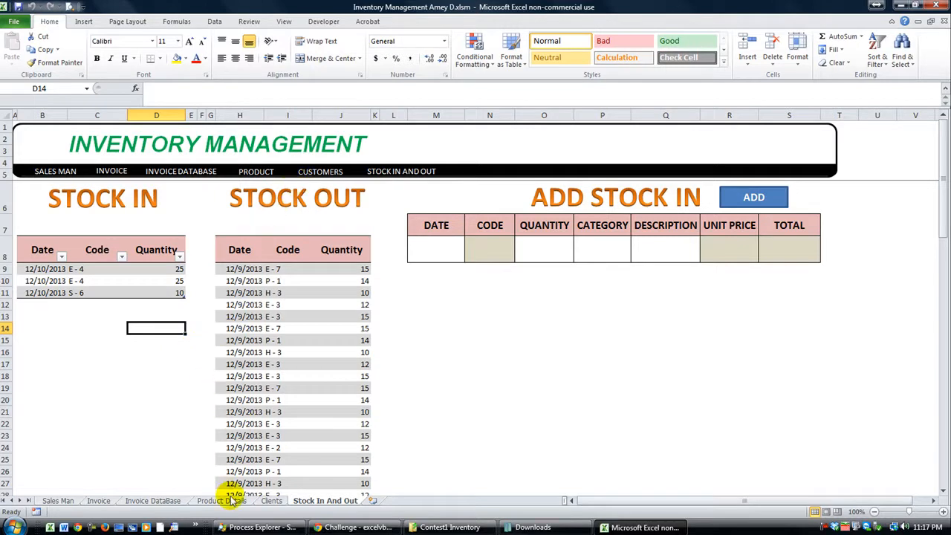
{"action": "left_click", "coordinate": [220, 500]}
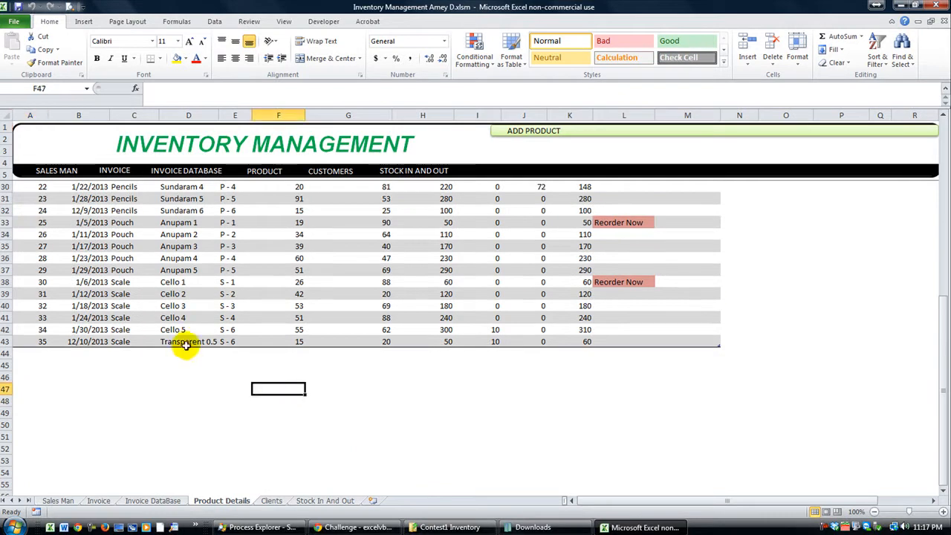
{"action": "left_click", "coordinate": [188, 341]}
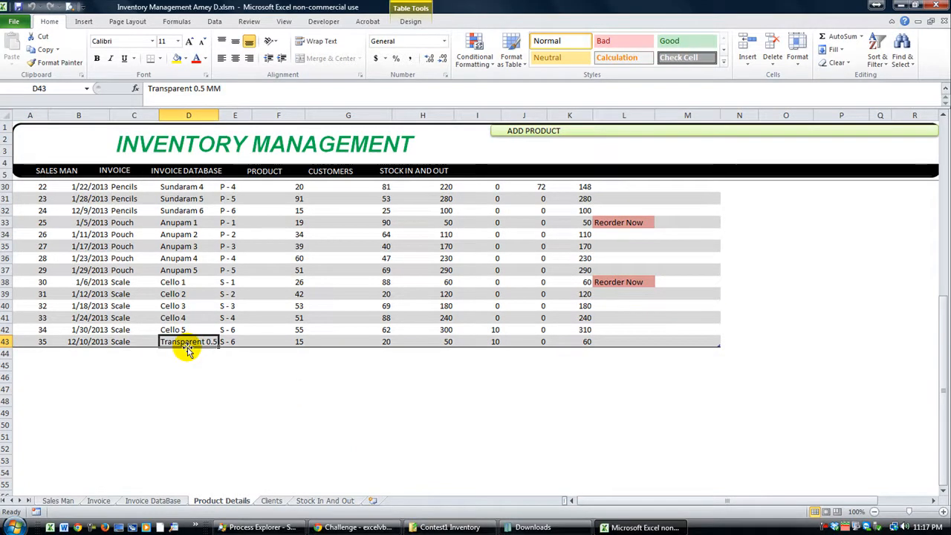
{"action": "left_click", "coordinate": [133, 341]}
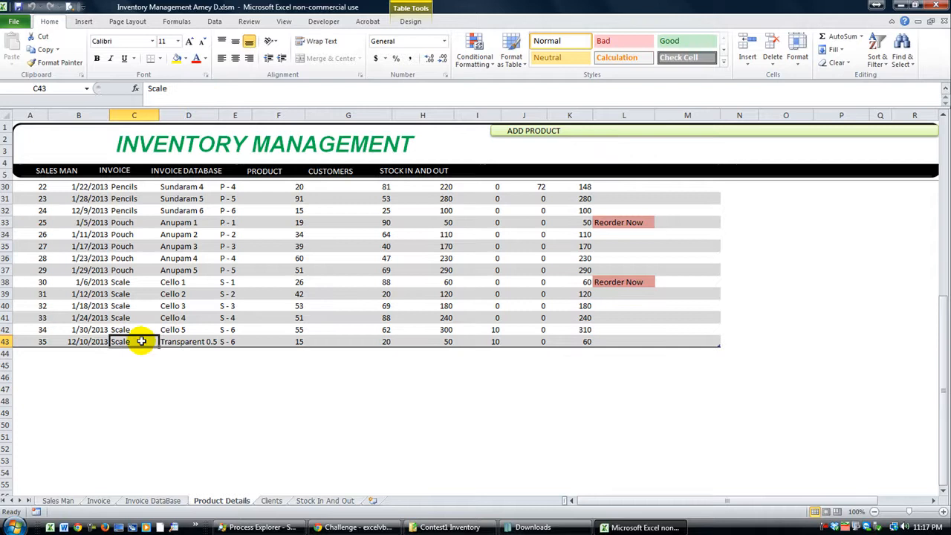
{"action": "left_click", "coordinate": [569, 341]}
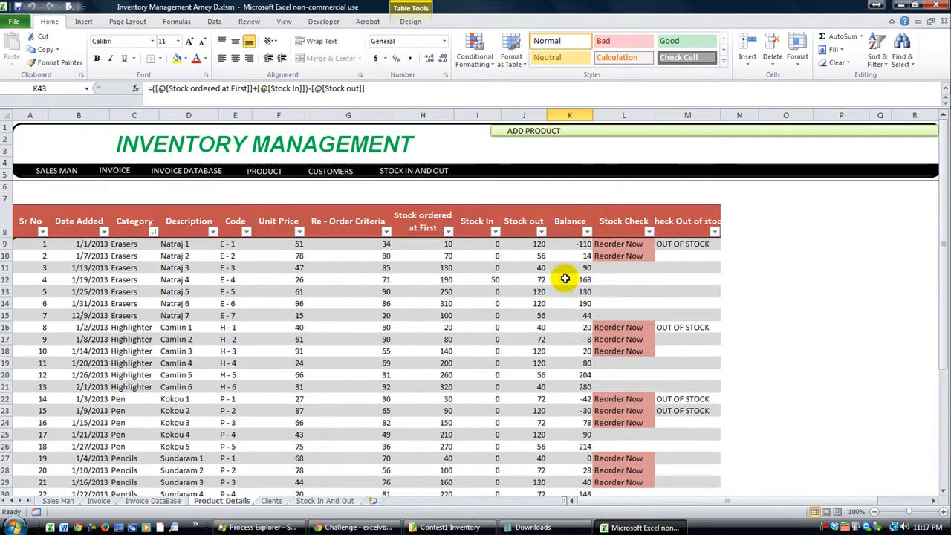
{"action": "scroll", "scroll_direction": "down", "scroll_amount": 3}
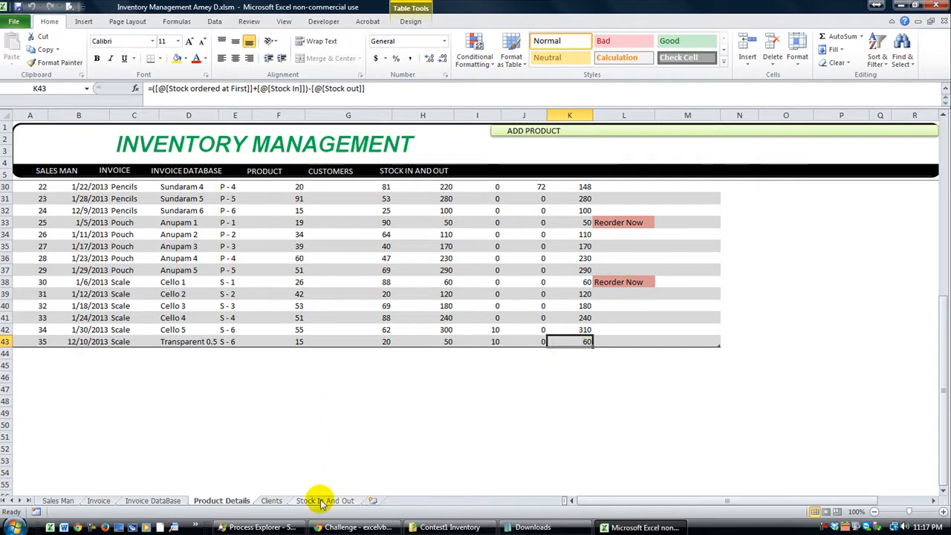
{"action": "left_click", "coordinate": [325, 500]}
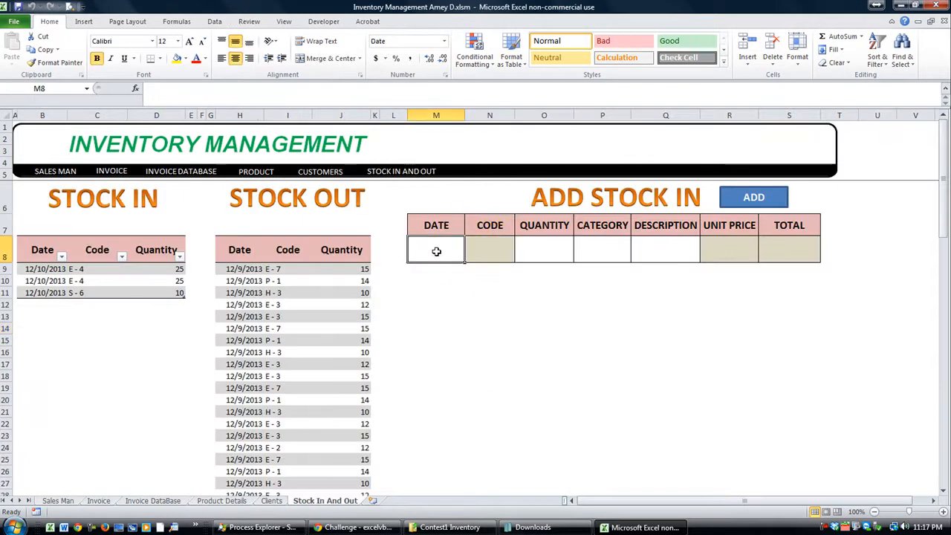
- Record a stock-in of 10 Scale, Transparent 0.5 MM dated 12/10/2013 and confirm it
{"action": "type", "text": "12/10/2013"}
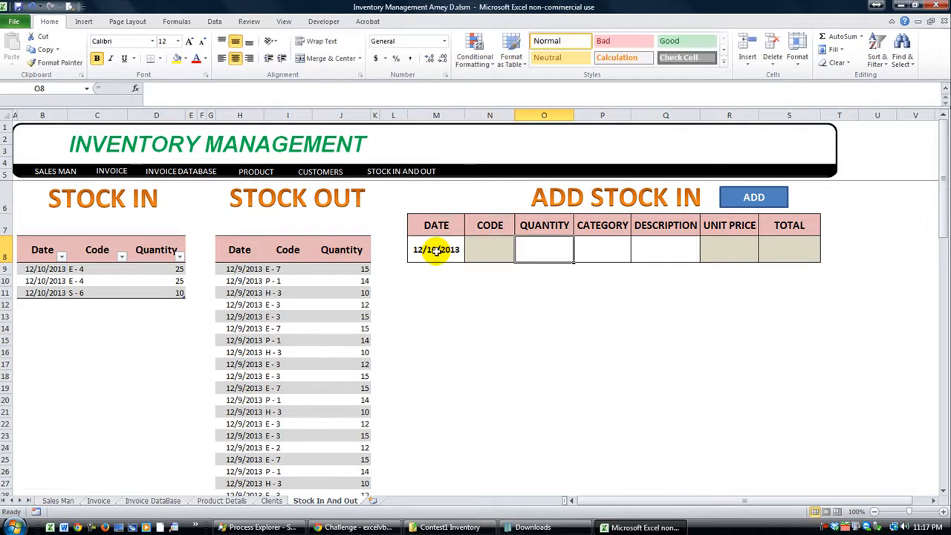
{"action": "type", "text": "10"}
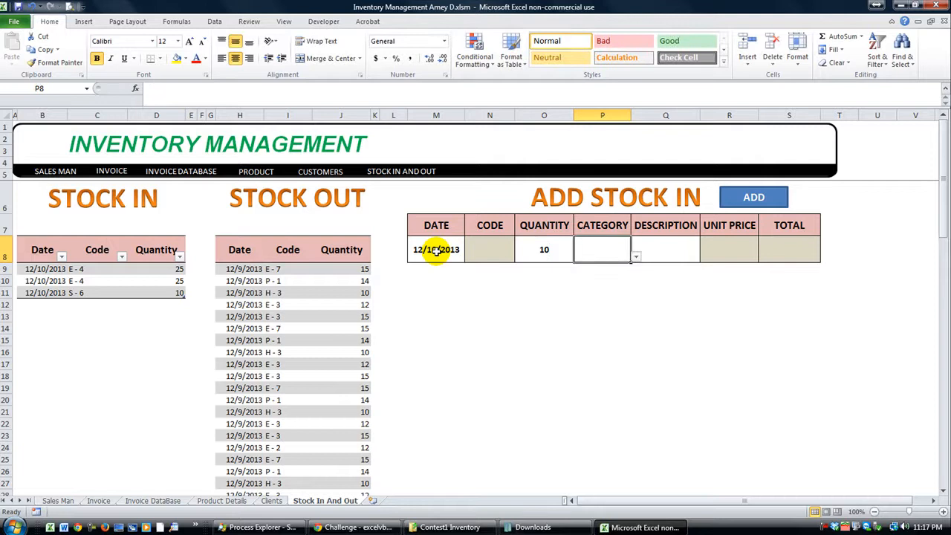
{"action": "left_click", "coordinate": [636, 256]}
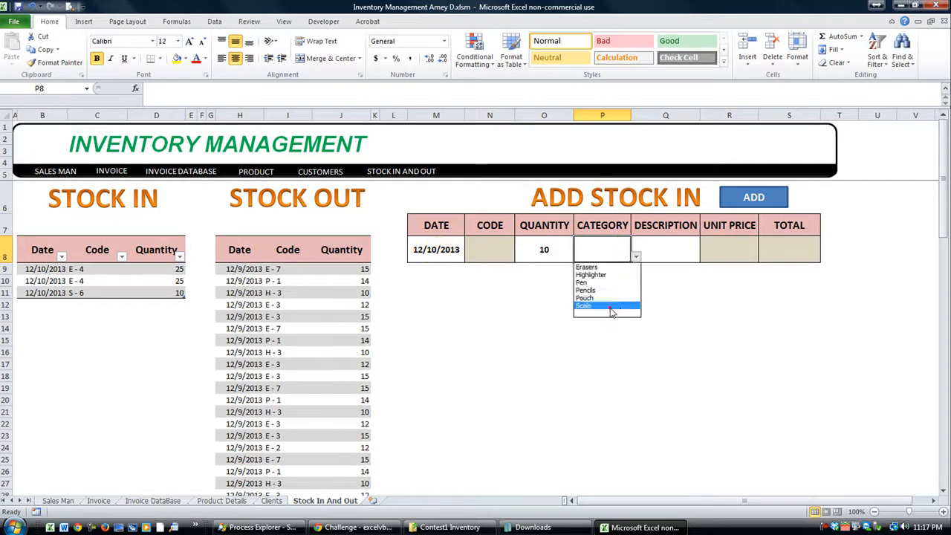
{"action": "left_click", "coordinate": [584, 305]}
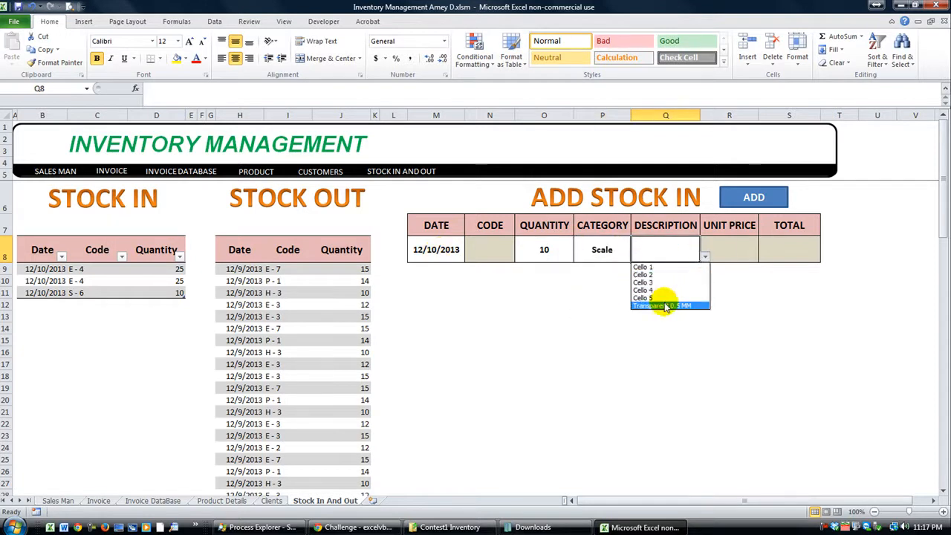
{"action": "left_click", "coordinate": [753, 197]}
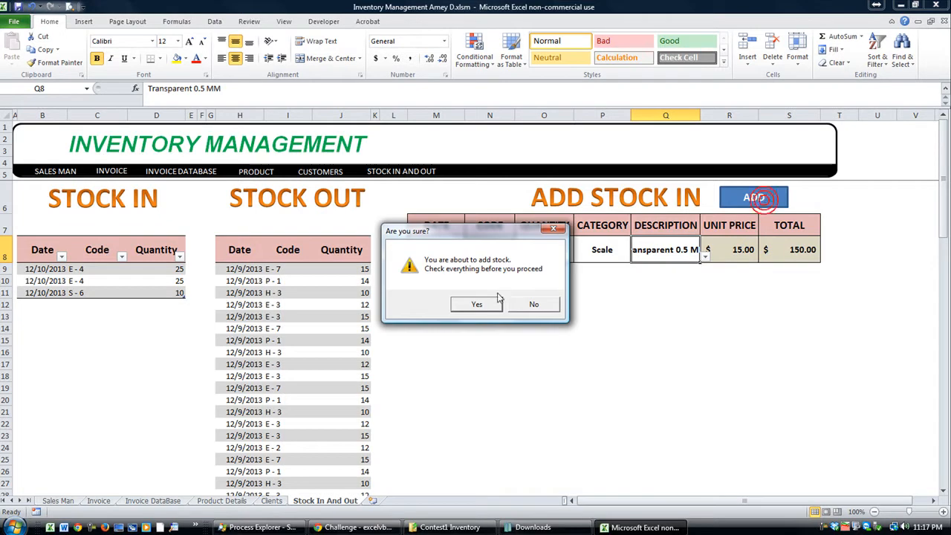
{"action": "left_click", "coordinate": [476, 304]}
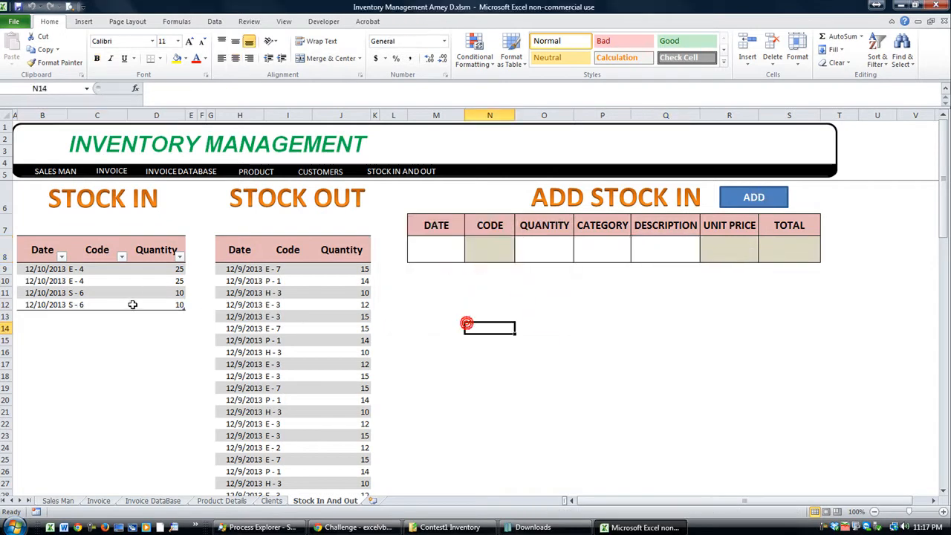
{"action": "left_click", "coordinate": [221, 500]}
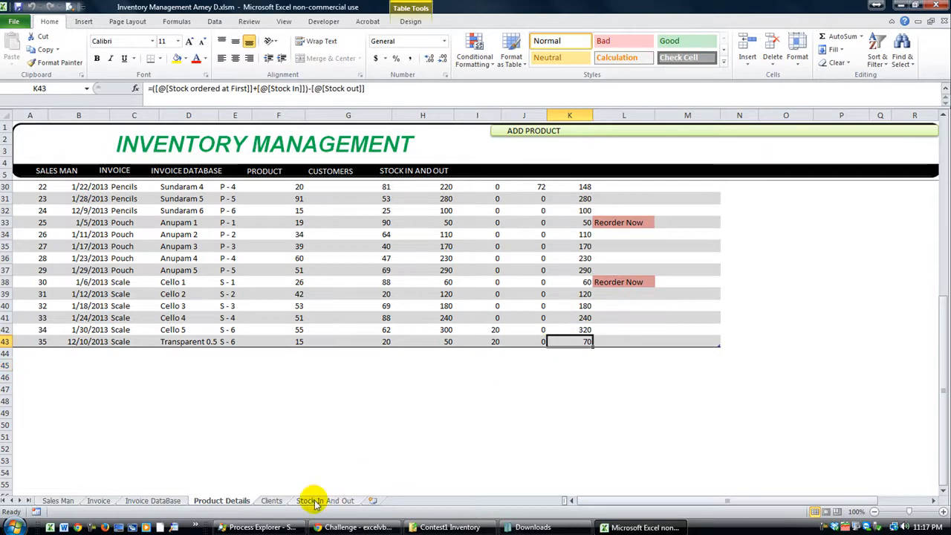
{"action": "mouse_move", "coordinate": [152, 500]}
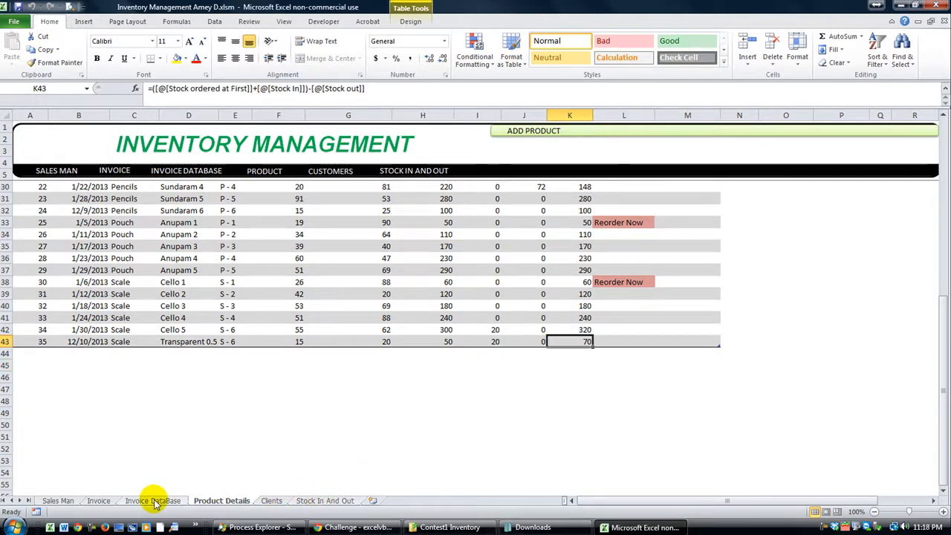
- Check Product Details balances and Invoice DataBase records, then return to the Invoice sheet
{"action": "left_click", "coordinate": [99, 500]}
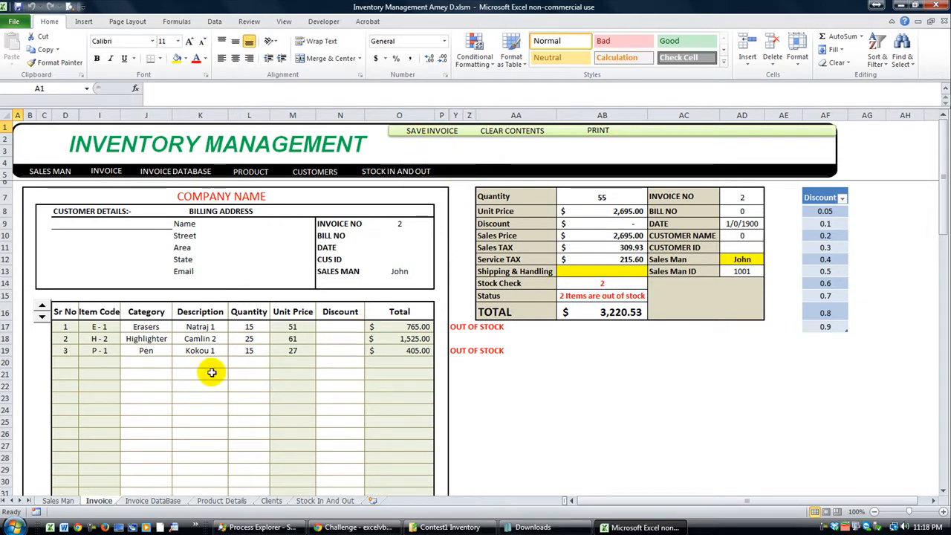
{"action": "mouse_move", "coordinate": [157, 461]}
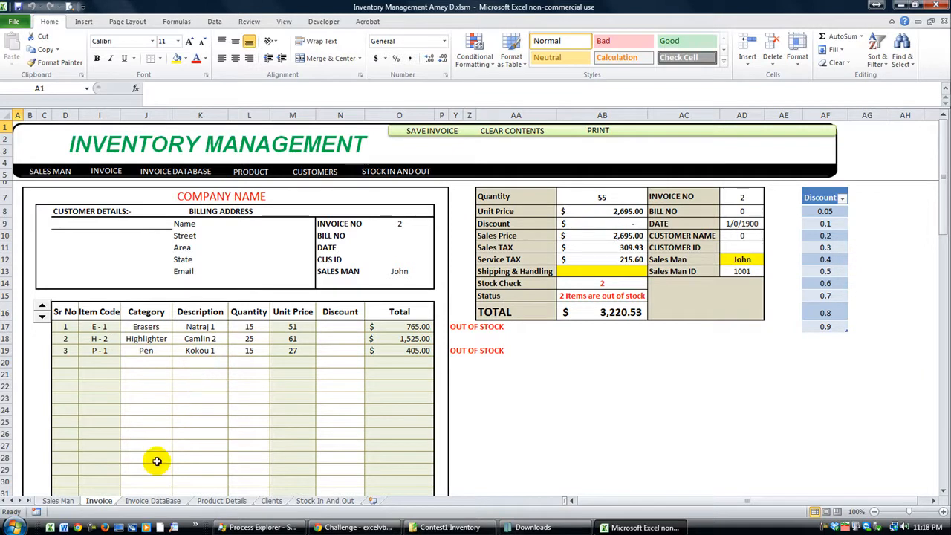
{"action": "left_click", "coordinate": [152, 500]}
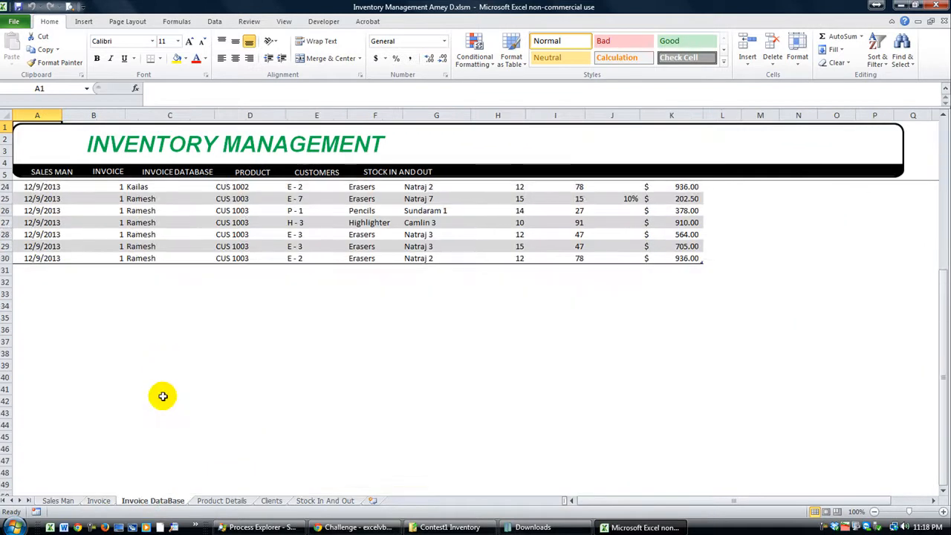
{"action": "left_click", "coordinate": [99, 500]}
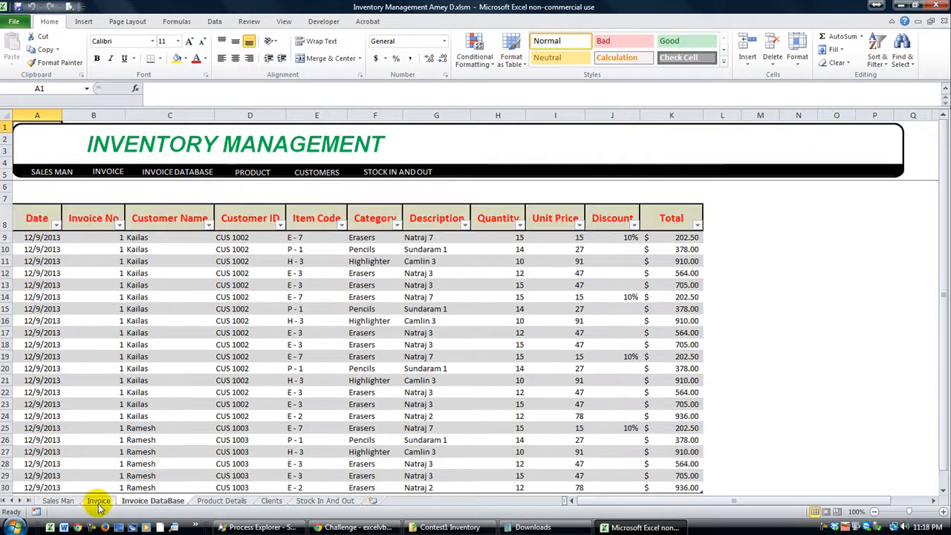
{"action": "left_click", "coordinate": [99, 500]}
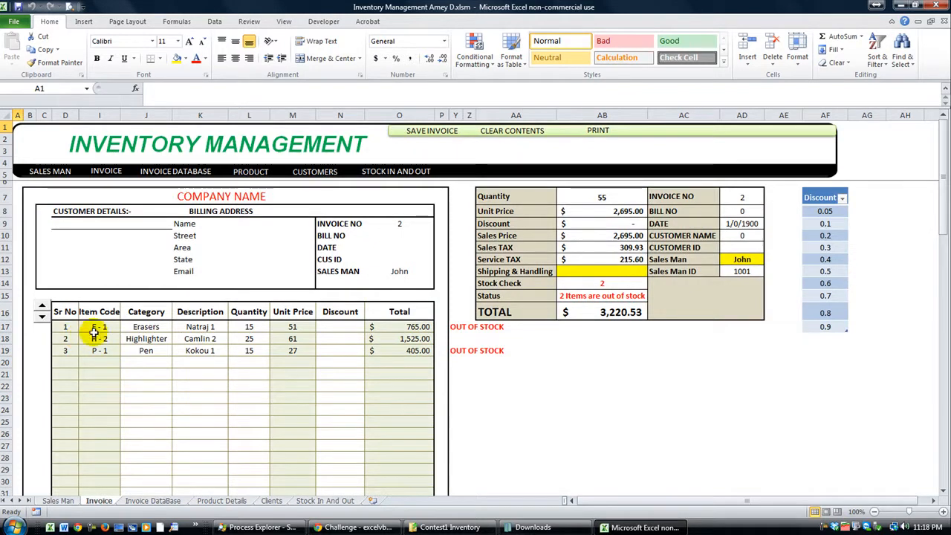
- Set the first invoice line to Scale, Transparent 0.5 MM with quantity 11
{"action": "left_click", "coordinate": [146, 327]}
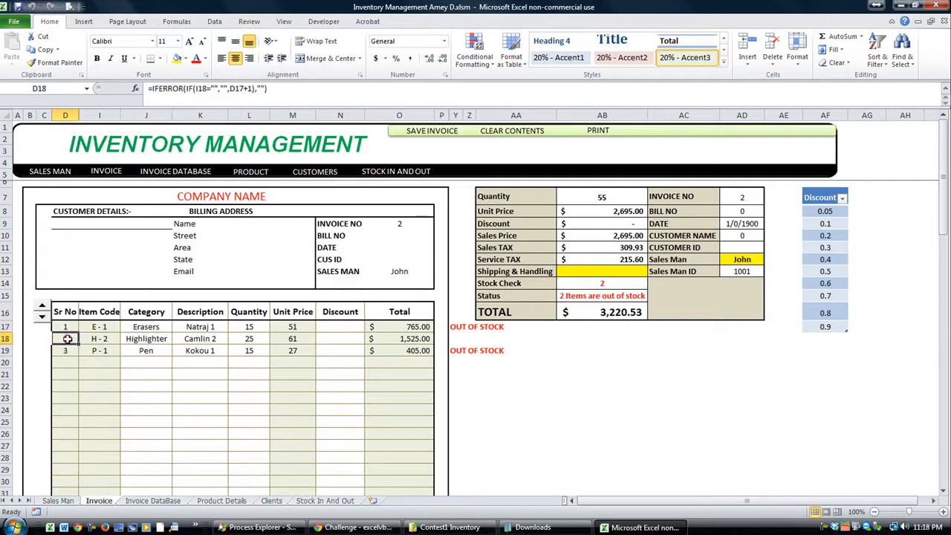
{"action": "left_click", "coordinate": [145, 327]}
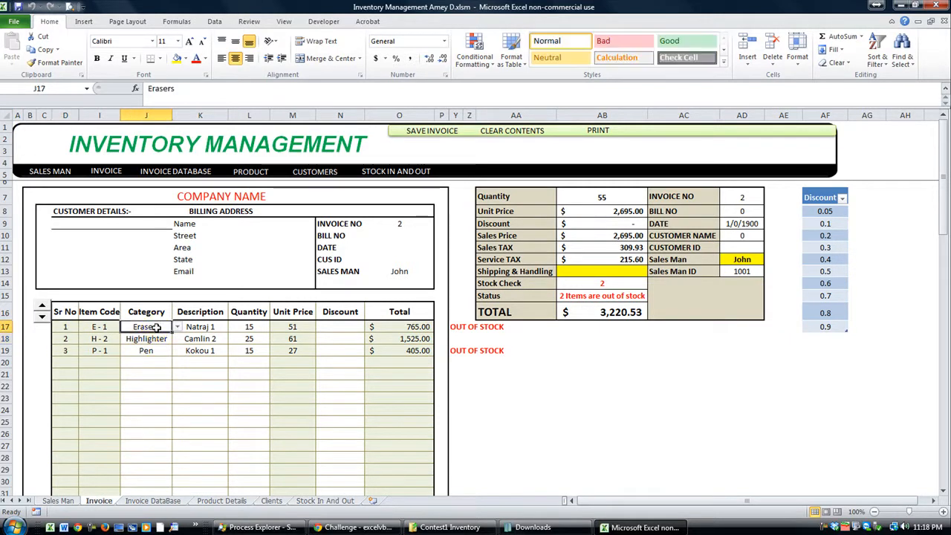
{"action": "left_click", "coordinate": [178, 327]}
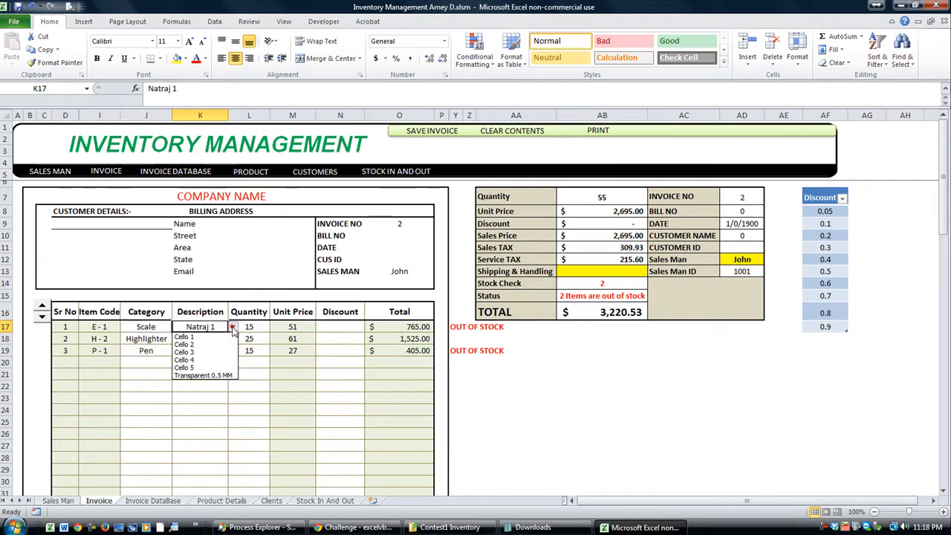
{"action": "left_click", "coordinate": [202, 375]}
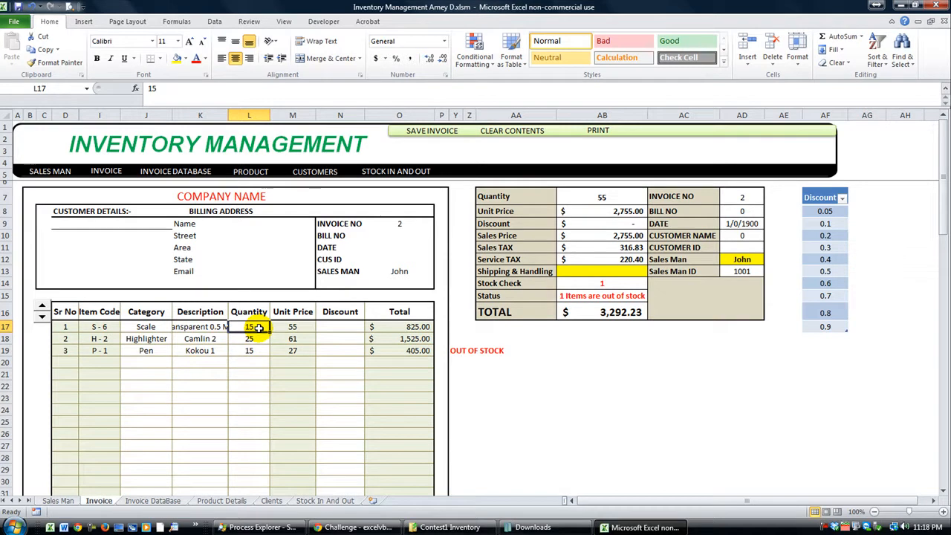
{"action": "type", "text": "25"}
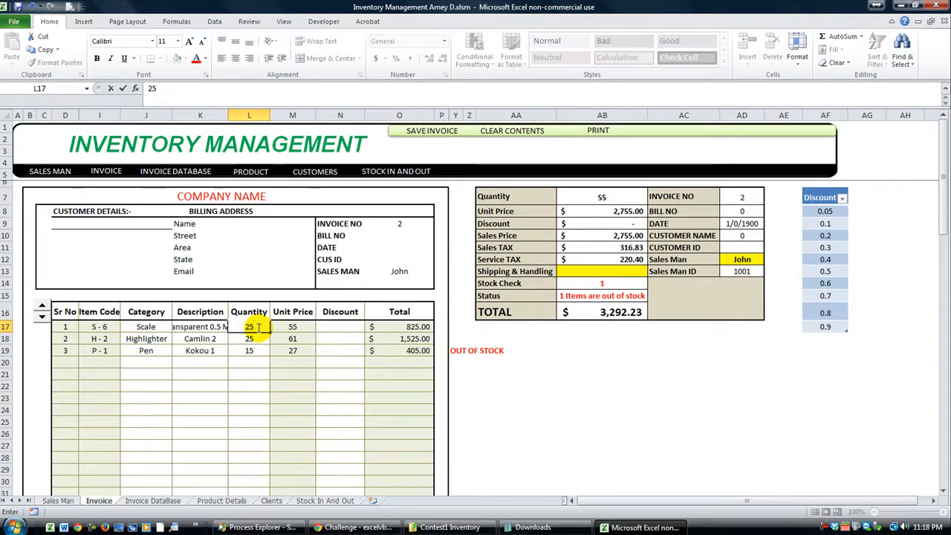
{"action": "type", "text": "11"}
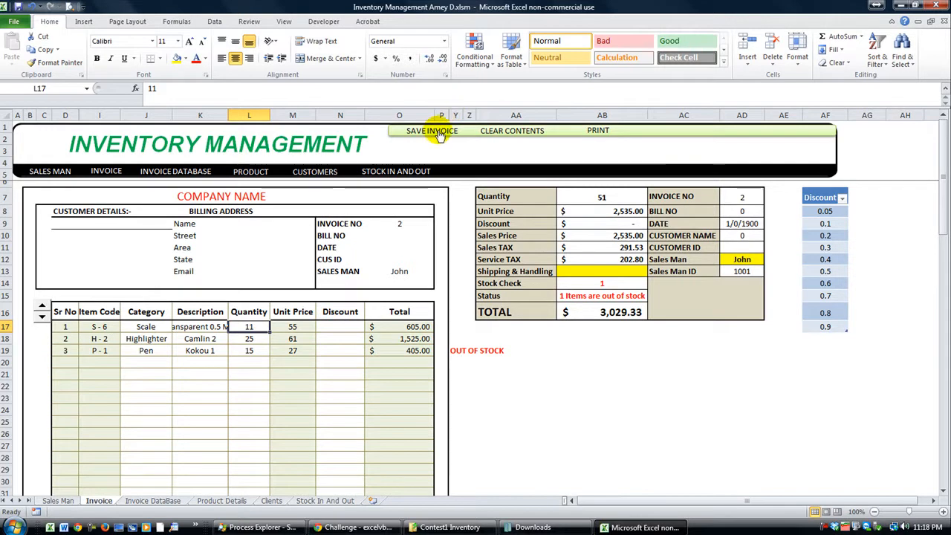
- Dismiss the save warnings and enter customer ID 123456798 on the invoice
{"action": "left_click", "coordinate": [431, 130]}
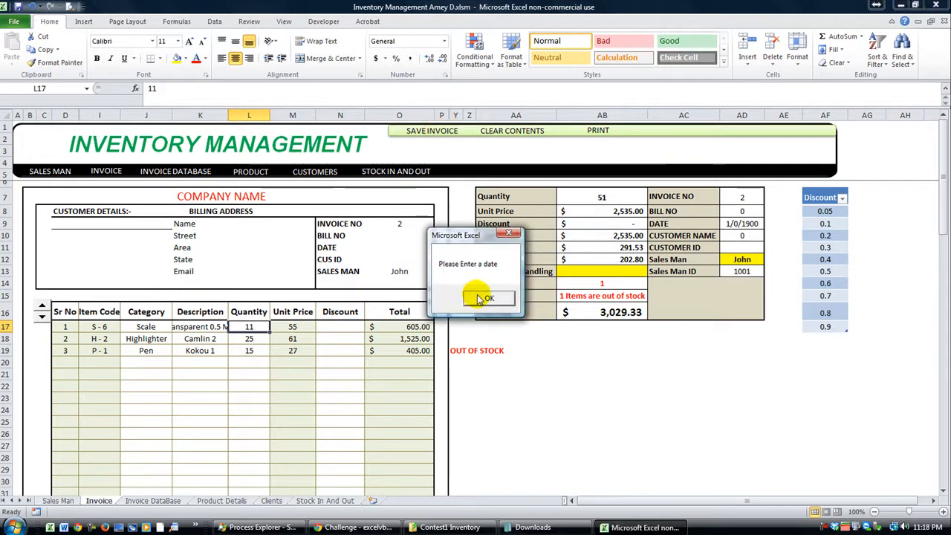
{"action": "left_click", "coordinate": [488, 298]}
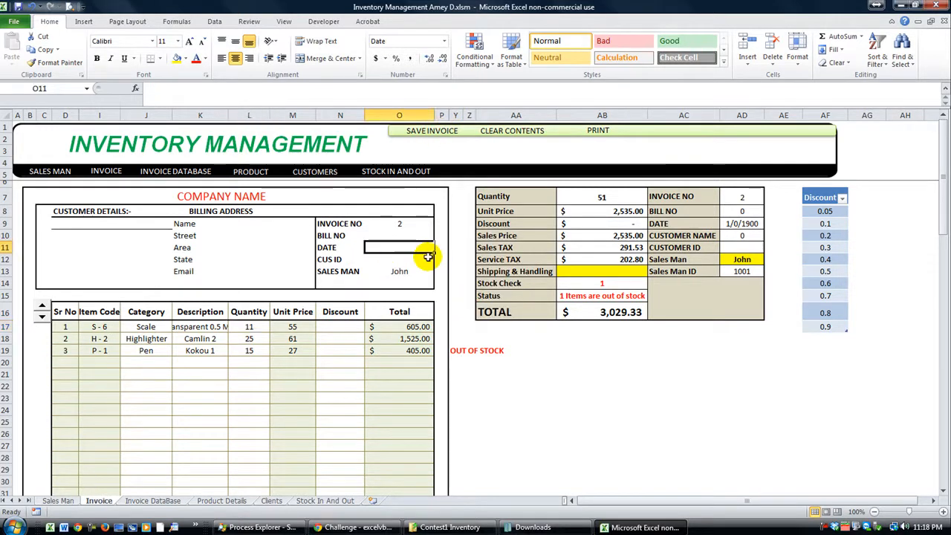
{"action": "left_click", "coordinate": [399, 259]}
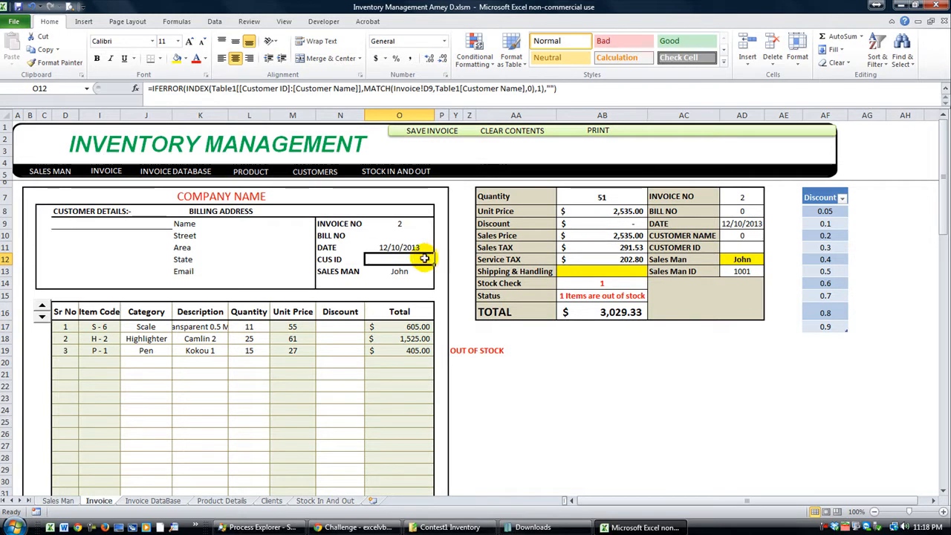
{"action": "type", "text": "123456798"}
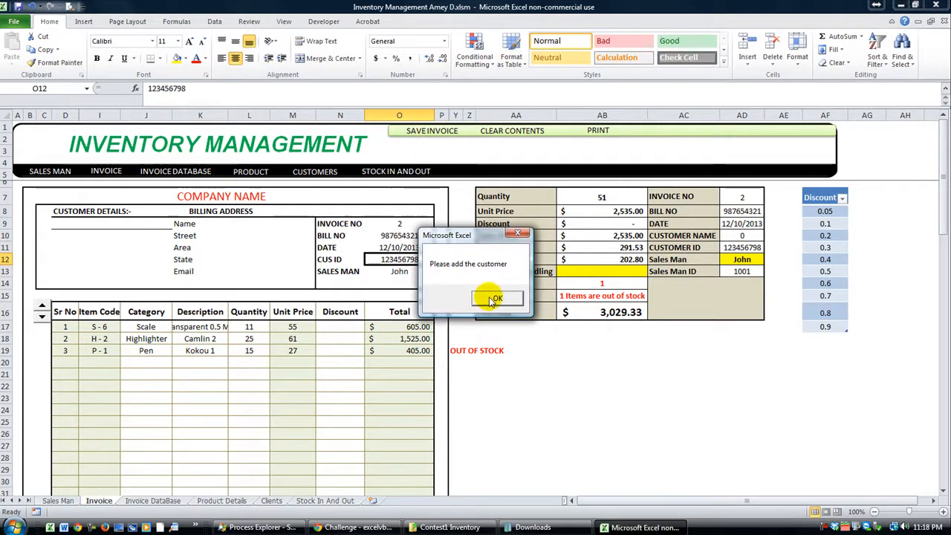
{"action": "left_click", "coordinate": [495, 298]}
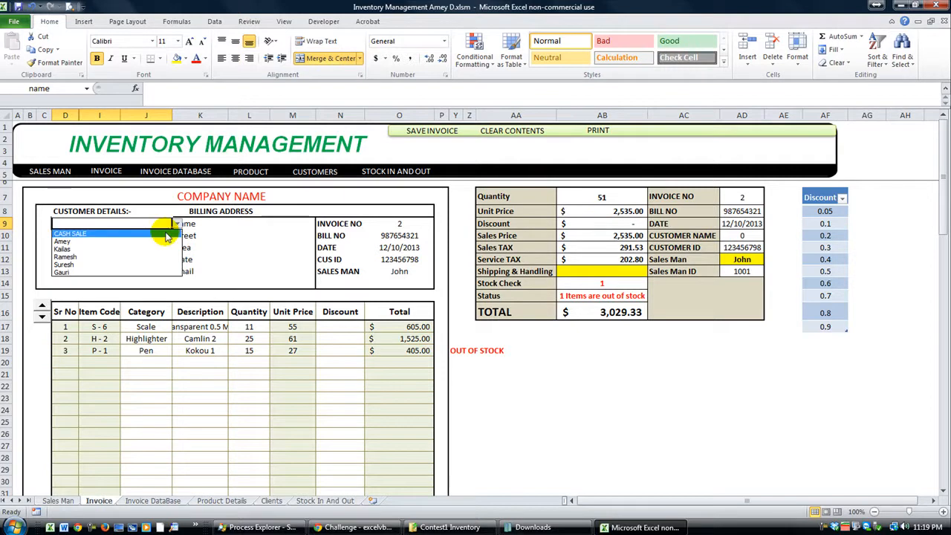
- Select customer Amey and save invoice 2 to the order database
{"action": "left_click", "coordinate": [77, 235]}
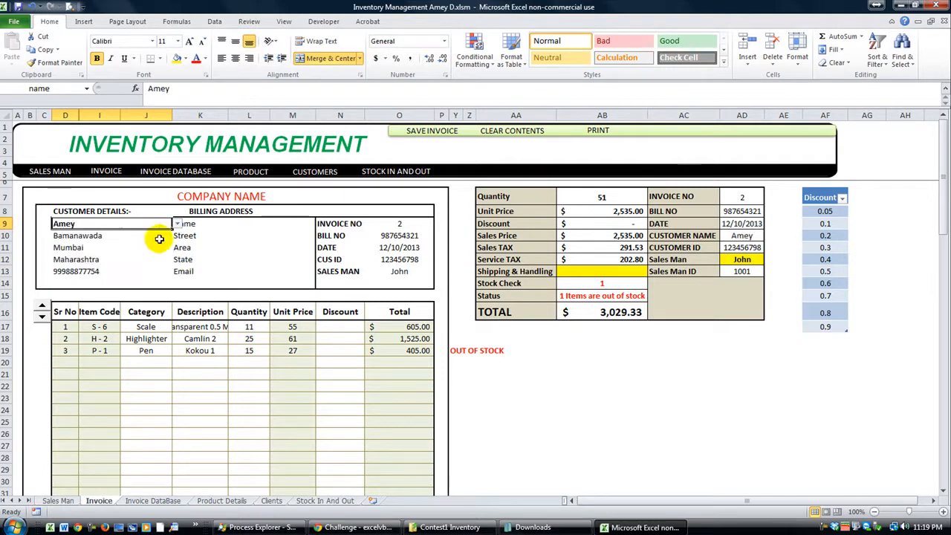
{"action": "mouse_move", "coordinate": [421, 253]}
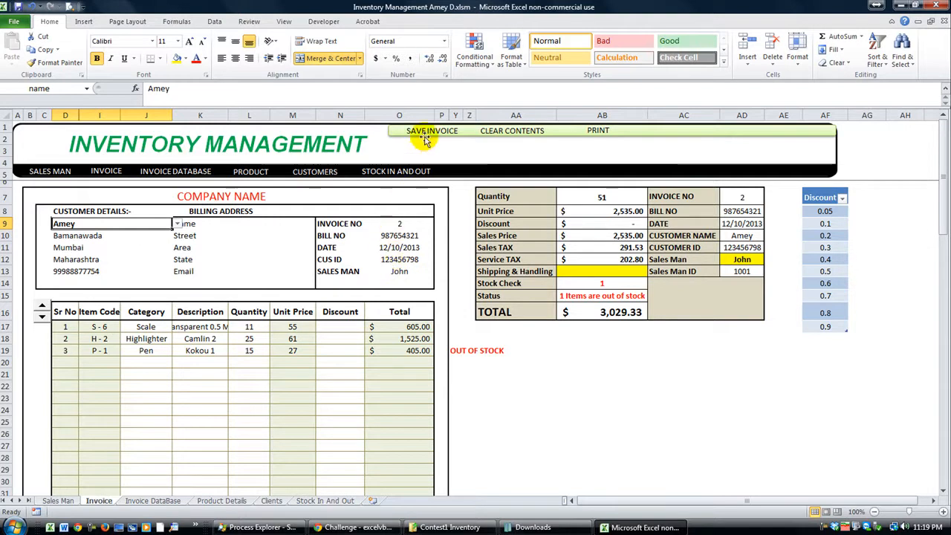
{"action": "left_click", "coordinate": [432, 130]}
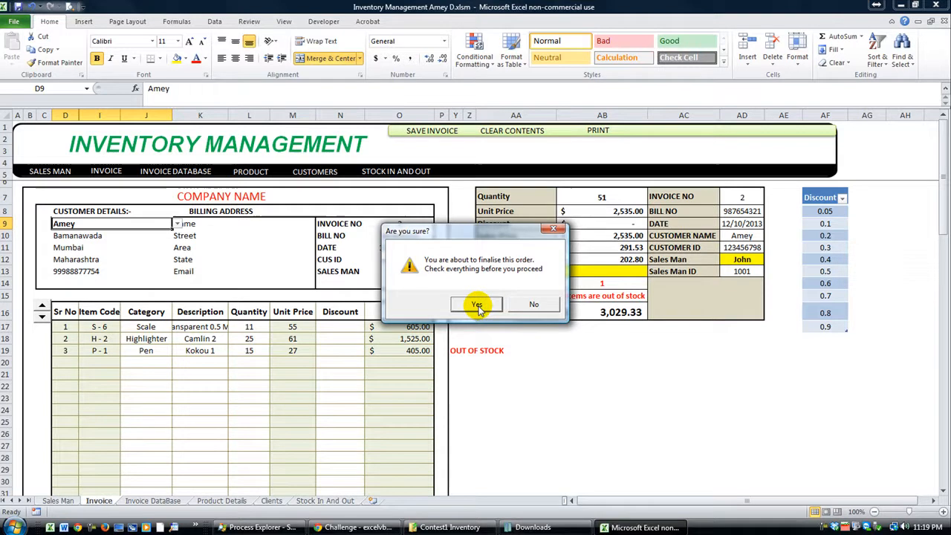
{"action": "left_click", "coordinate": [476, 304]}
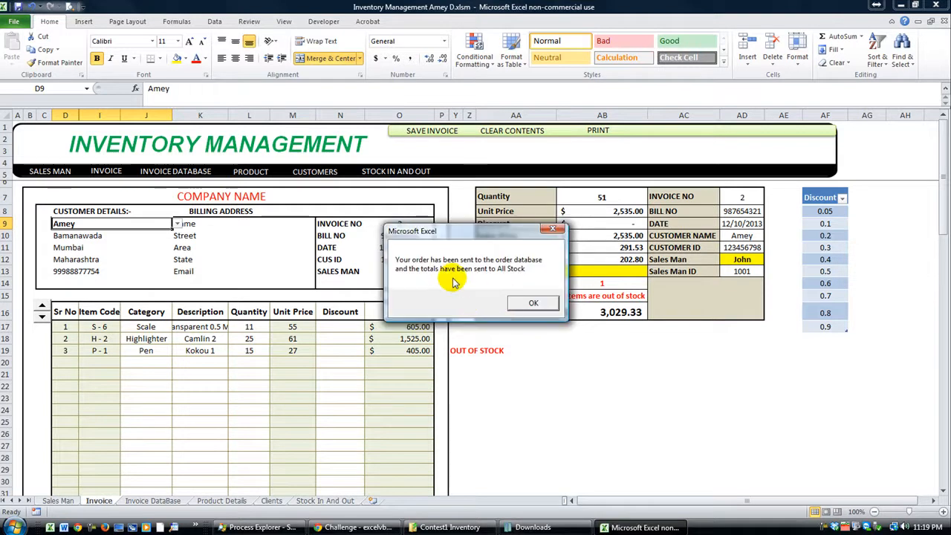
{"action": "mouse_move", "coordinate": [509, 290]}
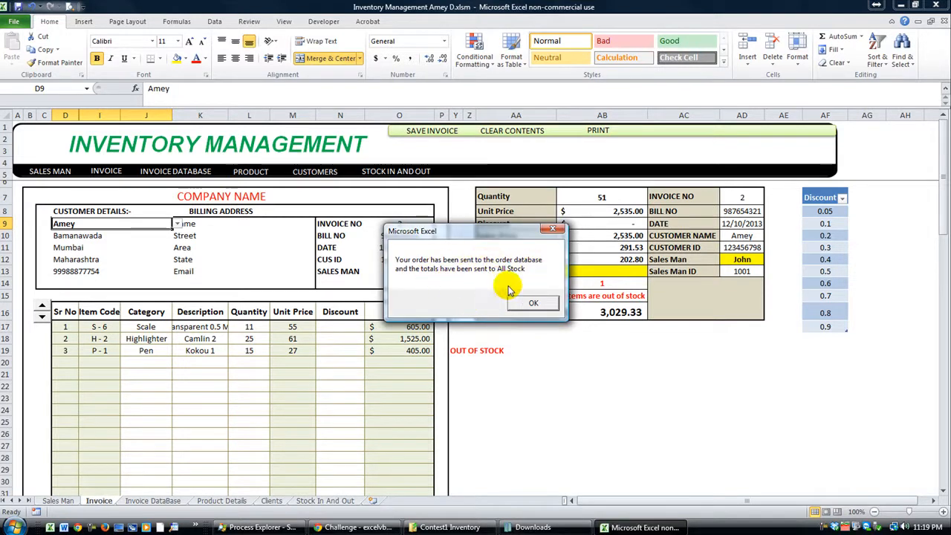
{"action": "left_click", "coordinate": [532, 302]}
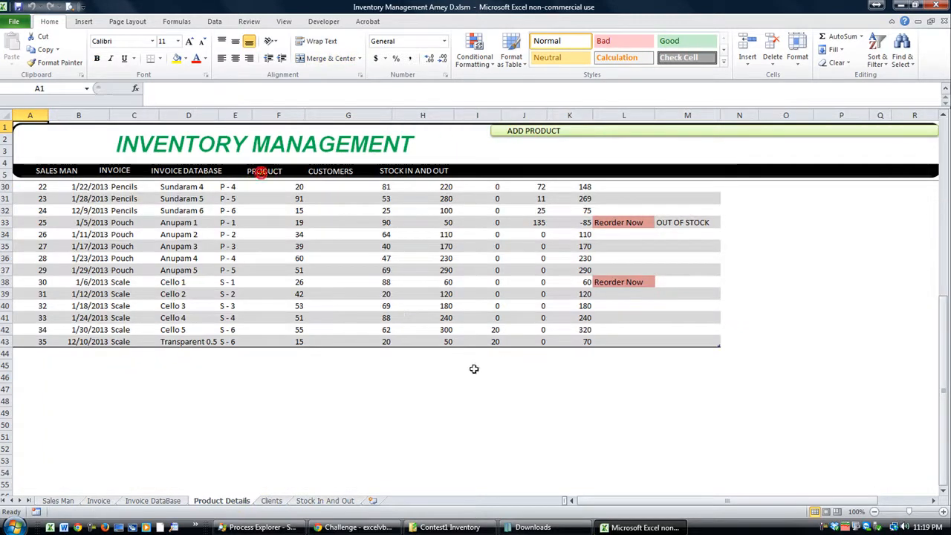
- Inspect the Transparent 0.5 balance in K43, then review the renumbered invoice 3
{"action": "left_click", "coordinate": [569, 341]}
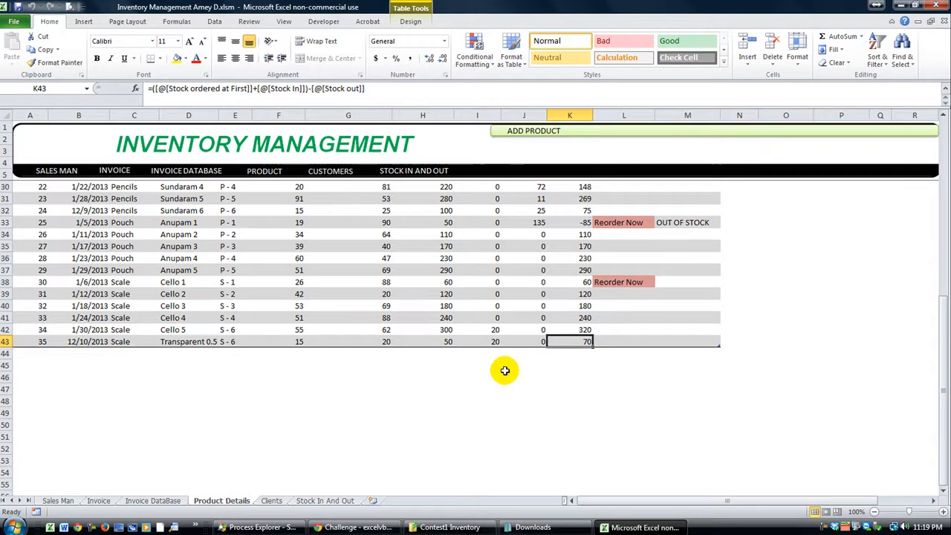
{"action": "left_click", "coordinate": [348, 364]}
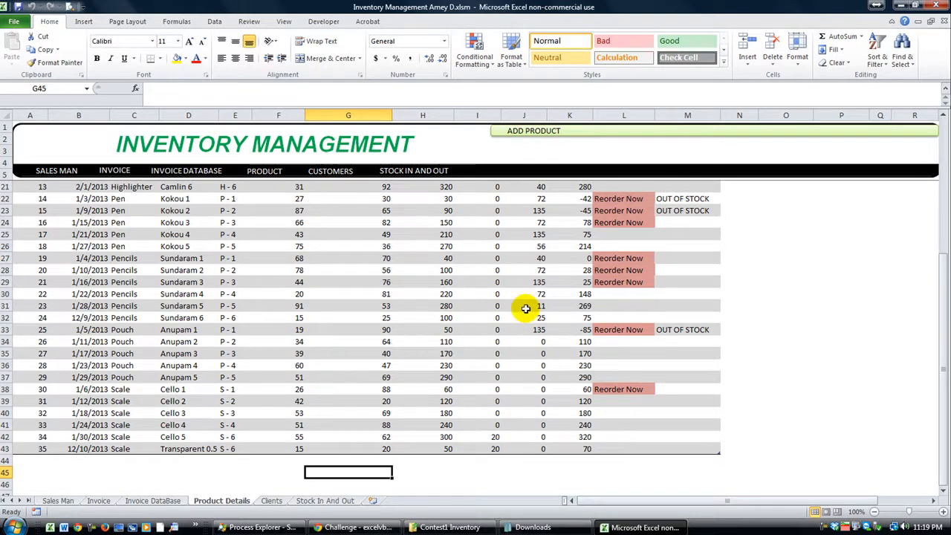
{"action": "scroll", "scroll_direction": "down", "scroll_amount": 3}
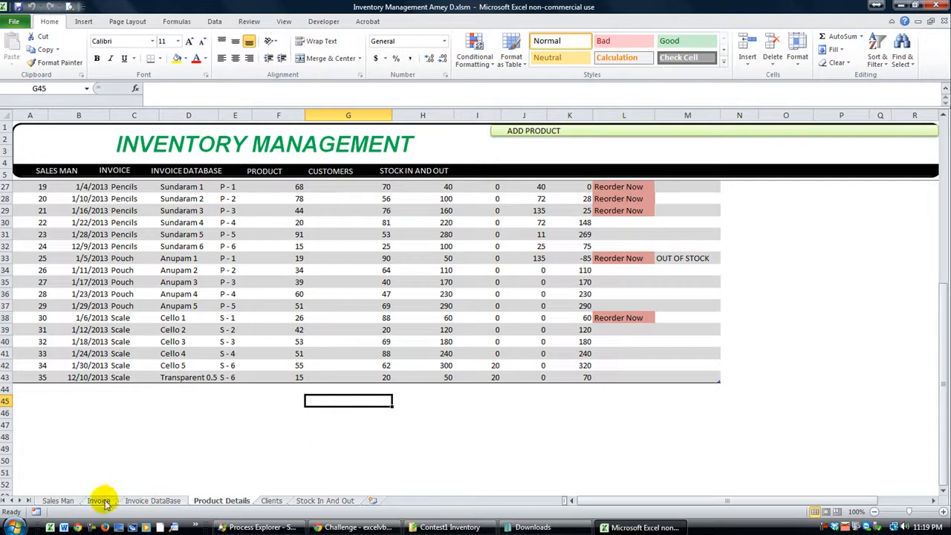
{"action": "left_click", "coordinate": [99, 500]}
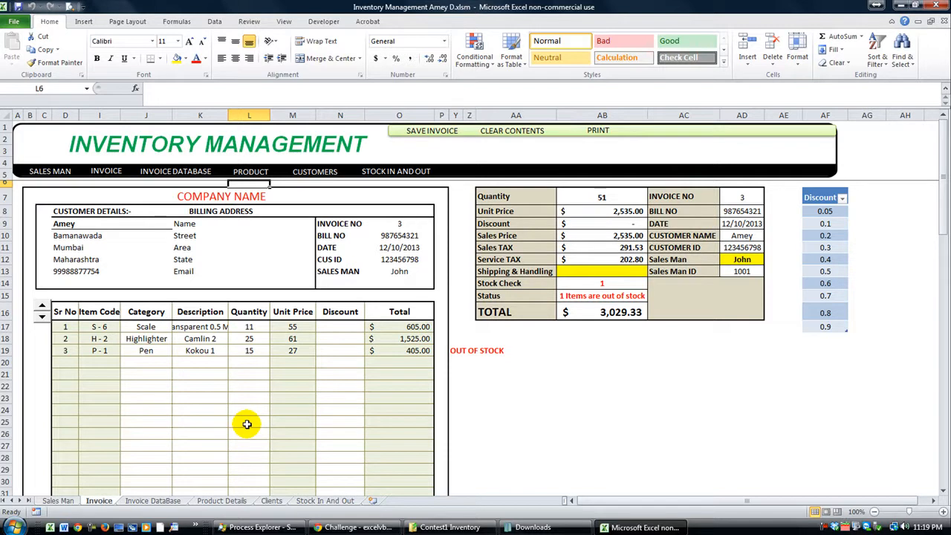
{"action": "left_click", "coordinate": [247, 423]}
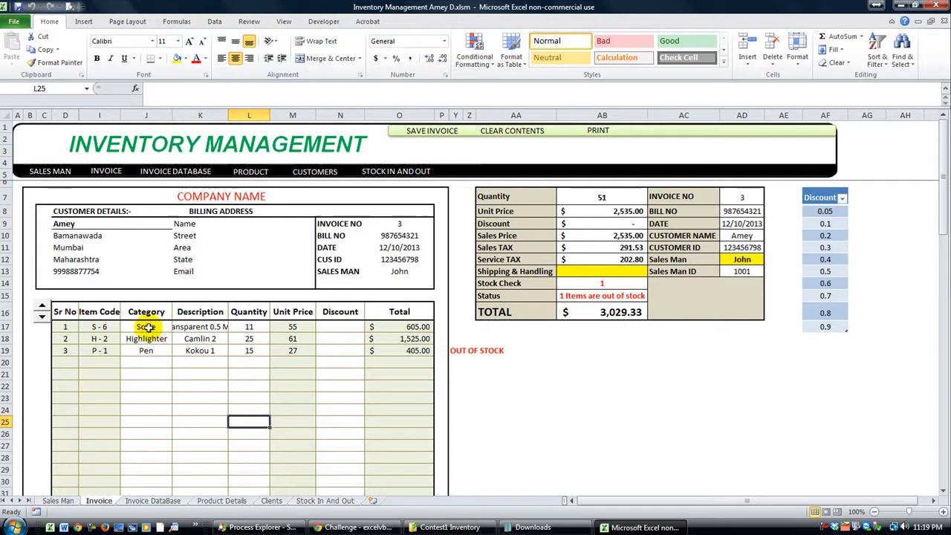
{"action": "left_click", "coordinate": [146, 327]}
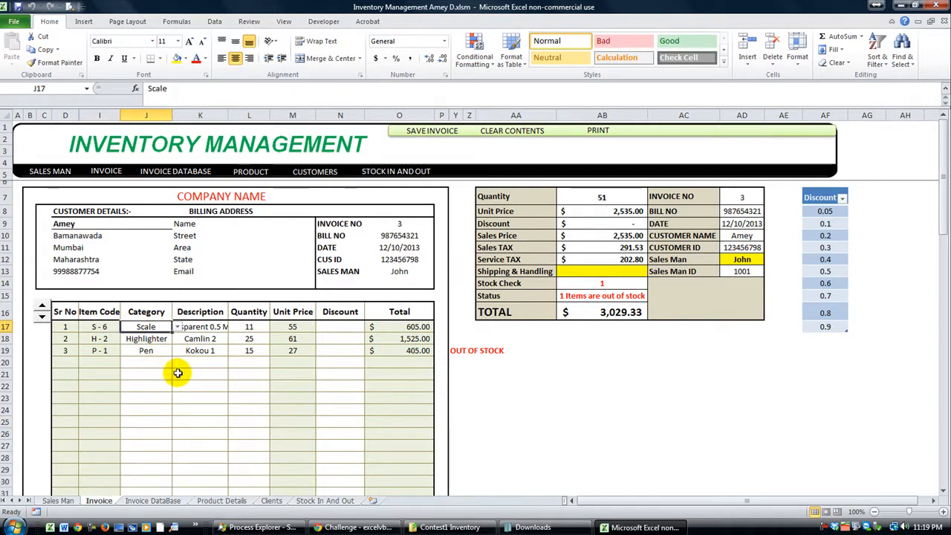
- Review the four 12/10/2013 stock-in entries on the Stock In And Out sheet
{"action": "left_click", "coordinate": [325, 500]}
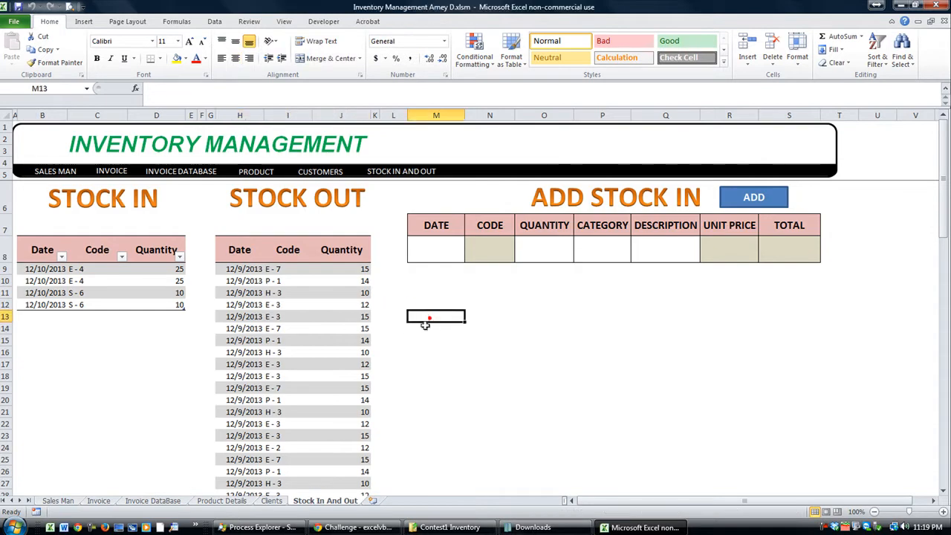
{"action": "mouse_move", "coordinate": [404, 297]}
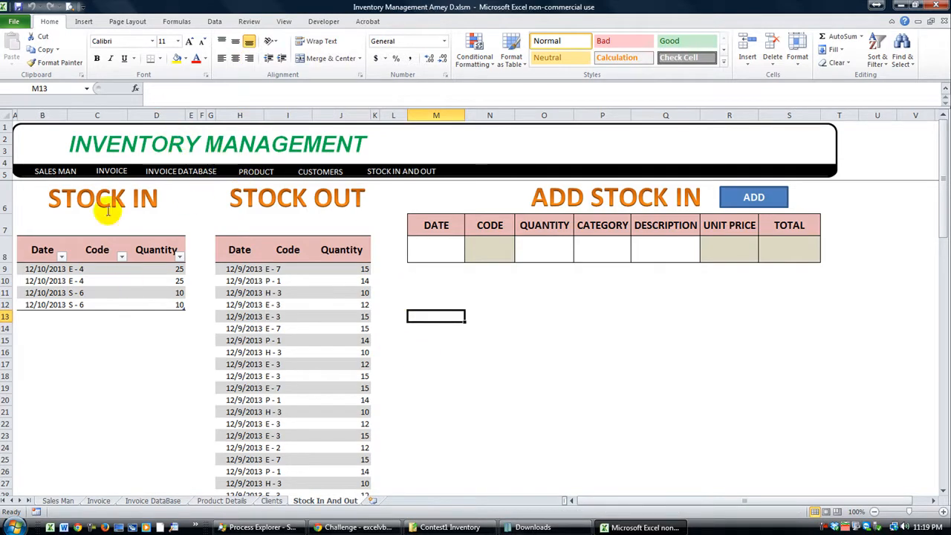
{"action": "mouse_move", "coordinate": [390, 171]}
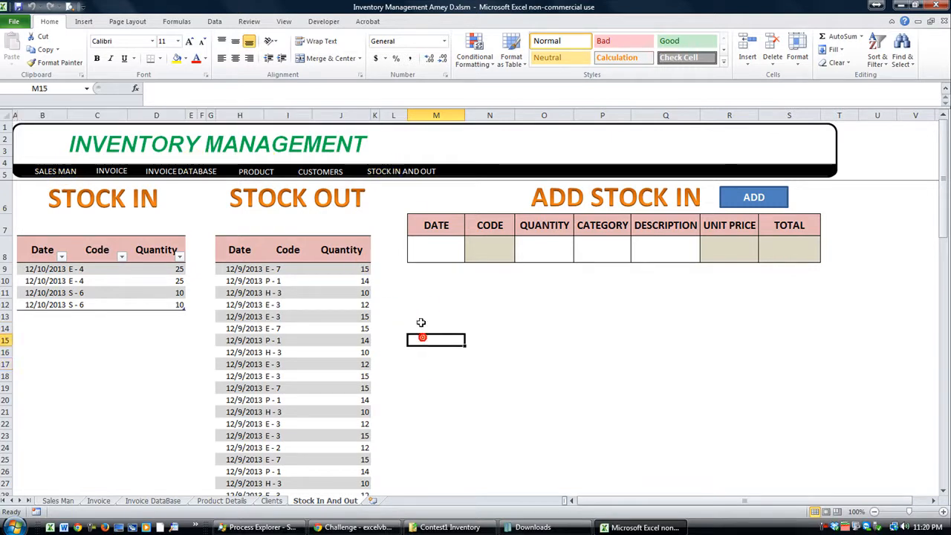
{"action": "left_click", "coordinate": [436, 316]}
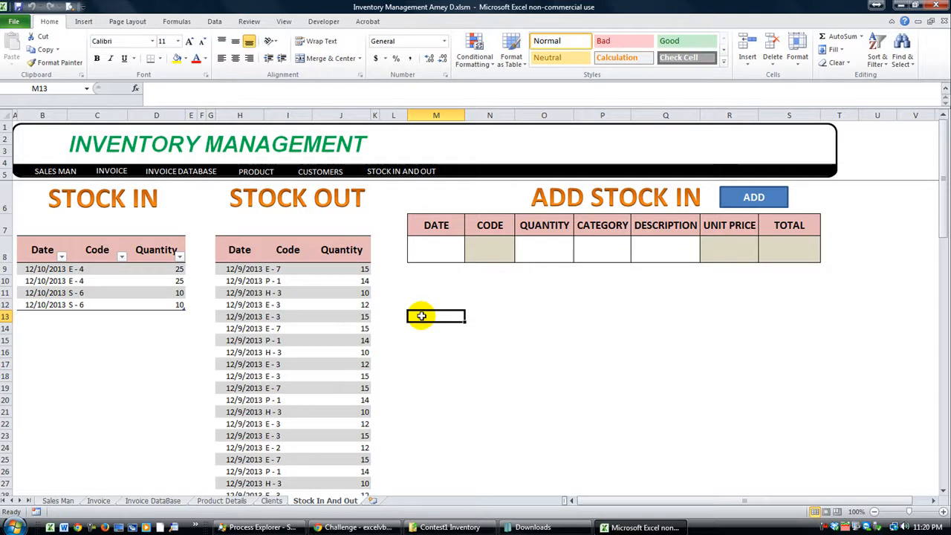
{"action": "left_click", "coordinate": [436, 280]}
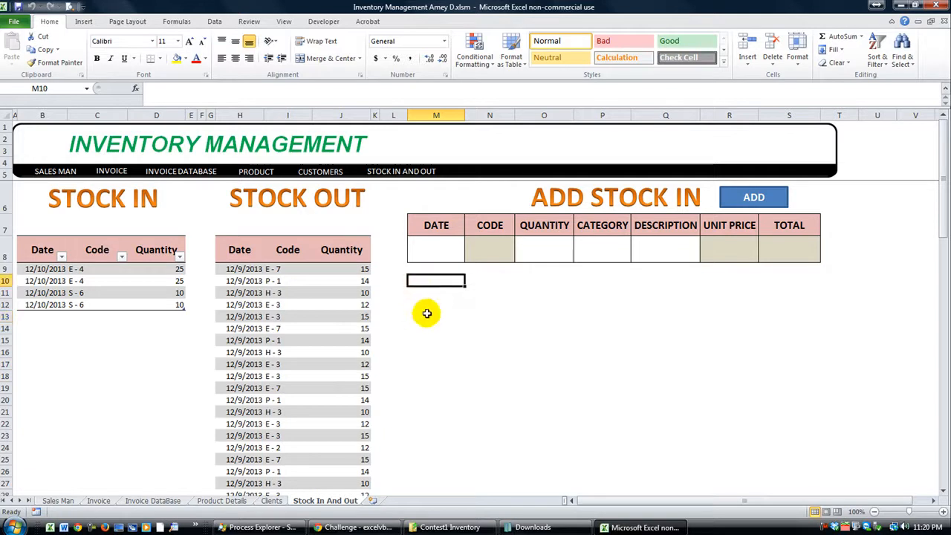
{"action": "left_click", "coordinate": [436, 304]}
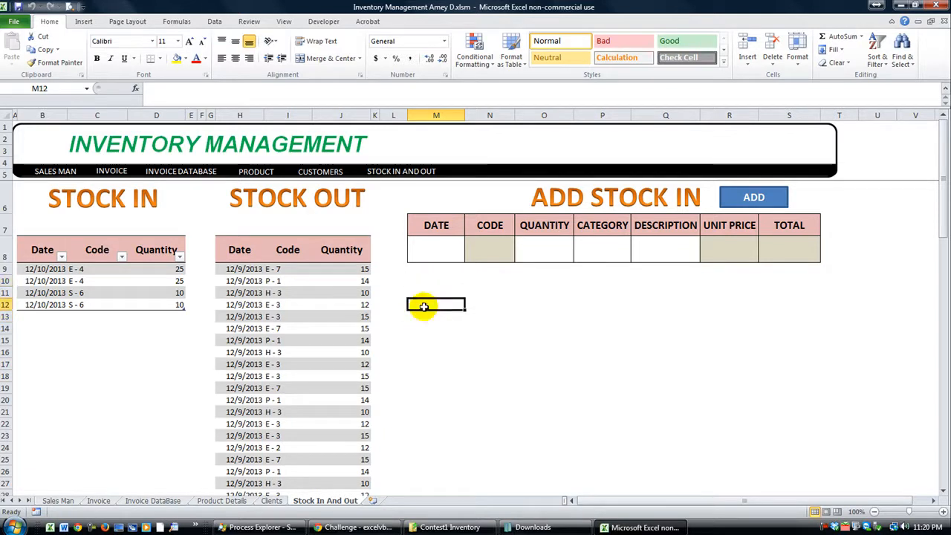